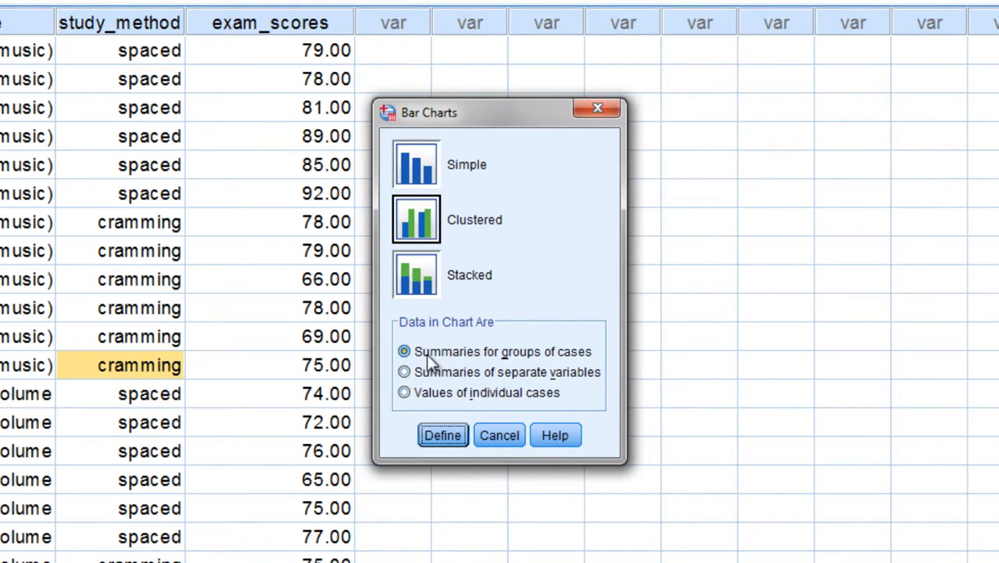
{"action": "mouse_move", "coordinate": [524, 359]}
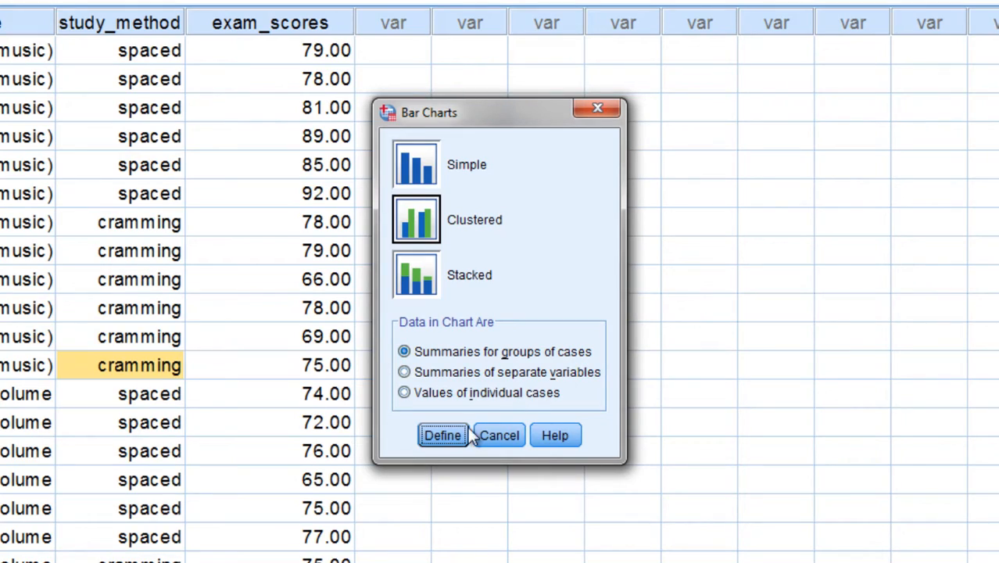
Define the clustered bar chart with mean exam_scores as the bar-height summary statistic.
{"action": "left_click", "coordinate": [442, 434]}
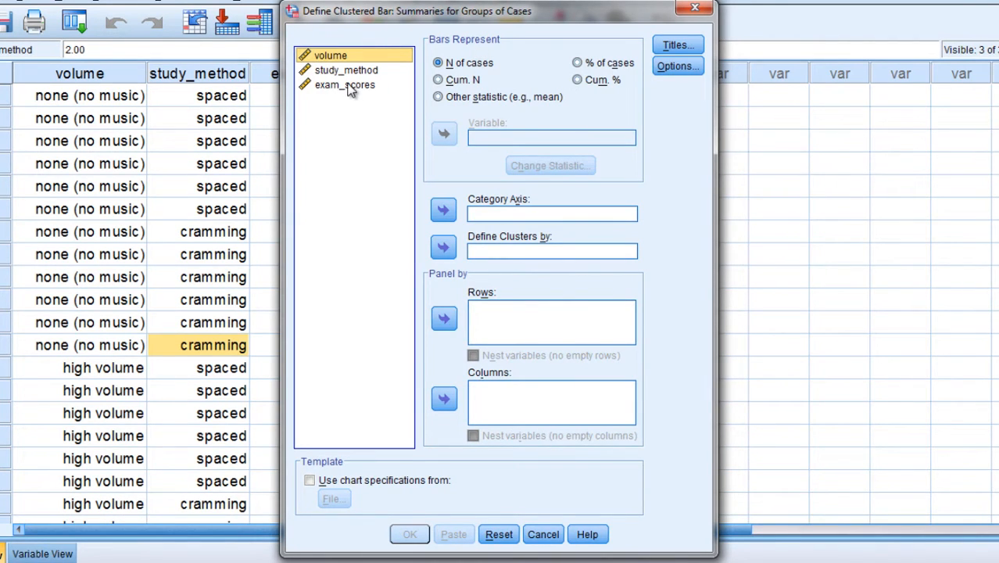
{"action": "left_click", "coordinate": [344, 84]}
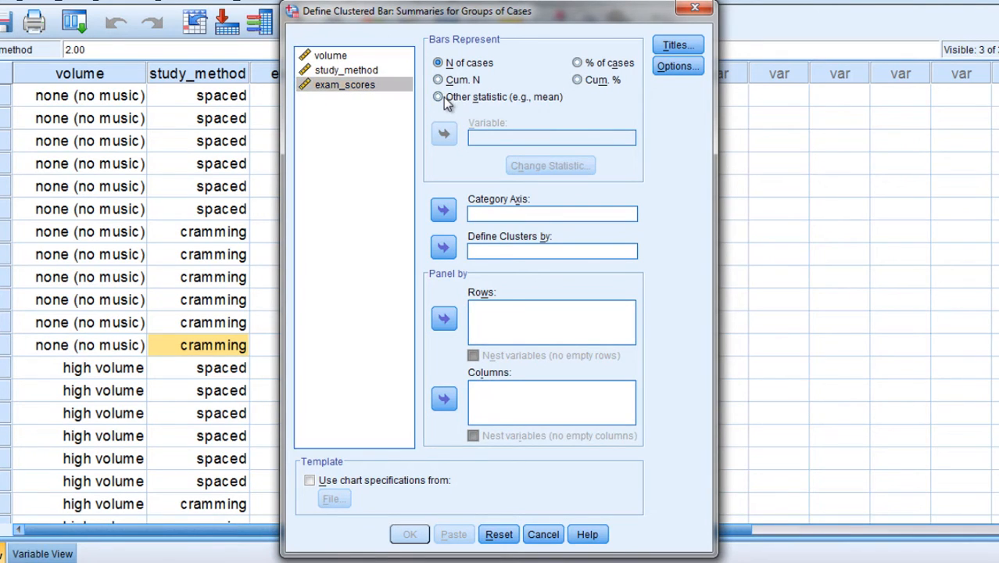
{"action": "left_click", "coordinate": [438, 97]}
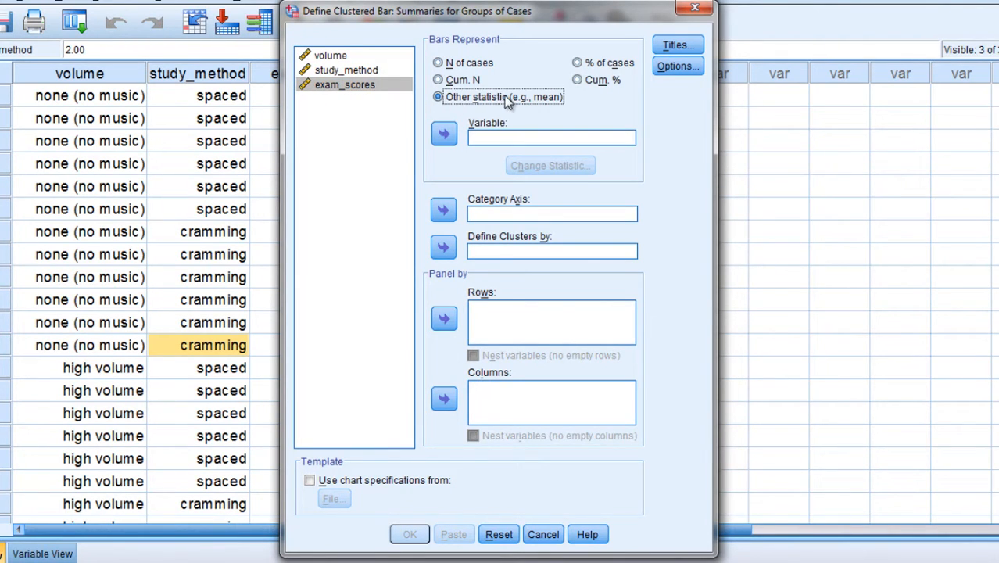
{"action": "mouse_move", "coordinate": [466, 137]}
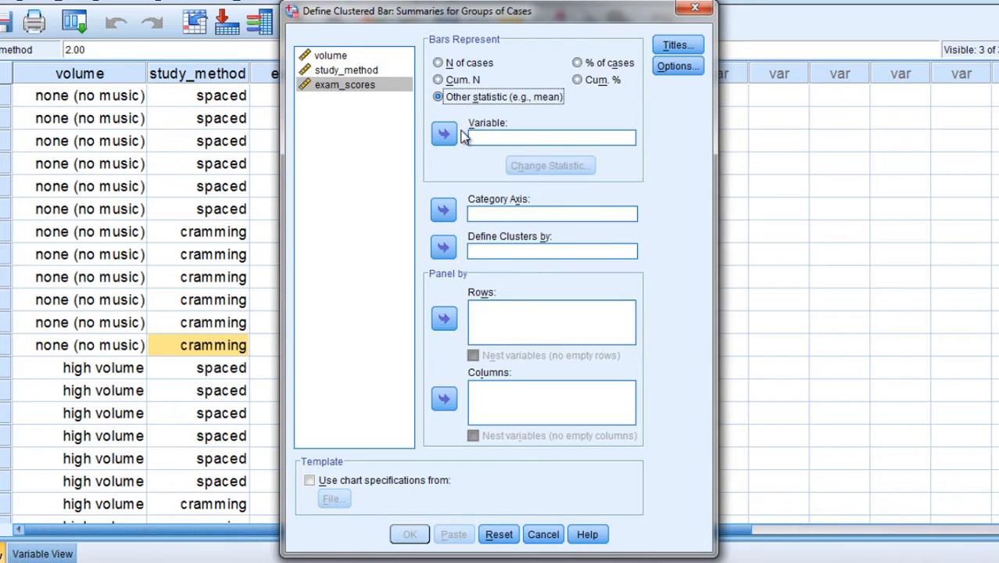
{"action": "left_click", "coordinate": [444, 132]}
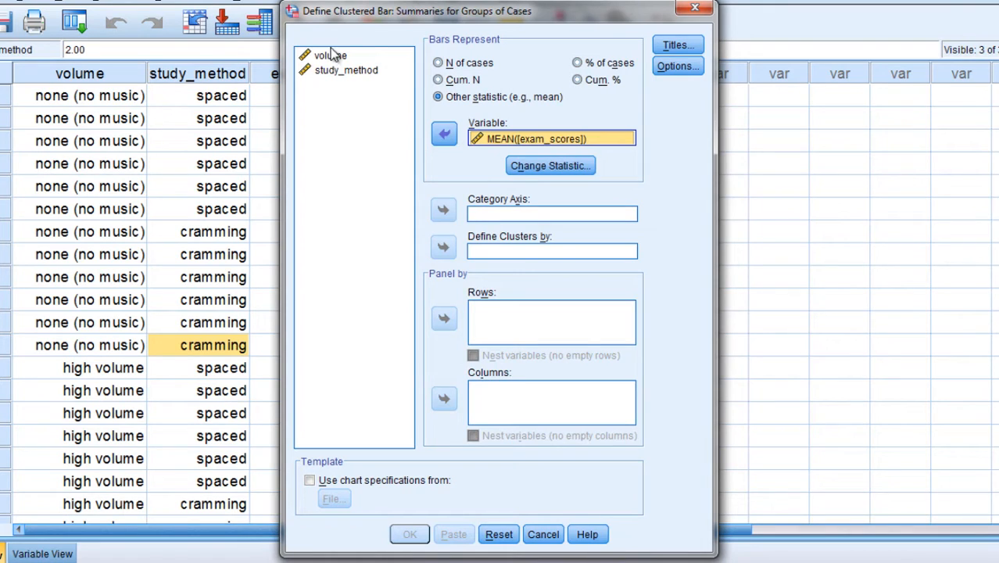
Put volume on the category axis, cluster by study_method, and run the chart.
{"action": "left_click", "coordinate": [330, 55]}
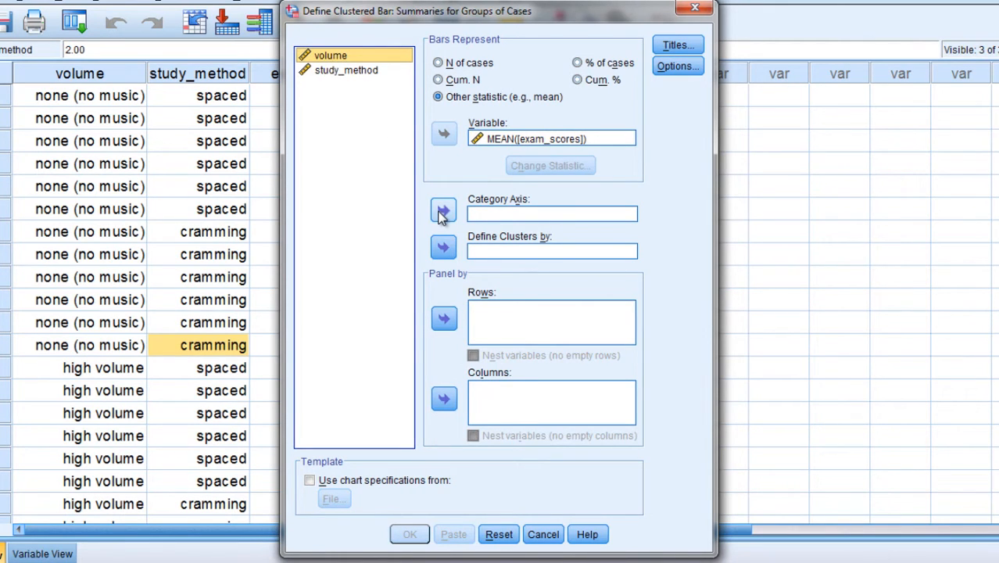
{"action": "left_click", "coordinate": [444, 209]}
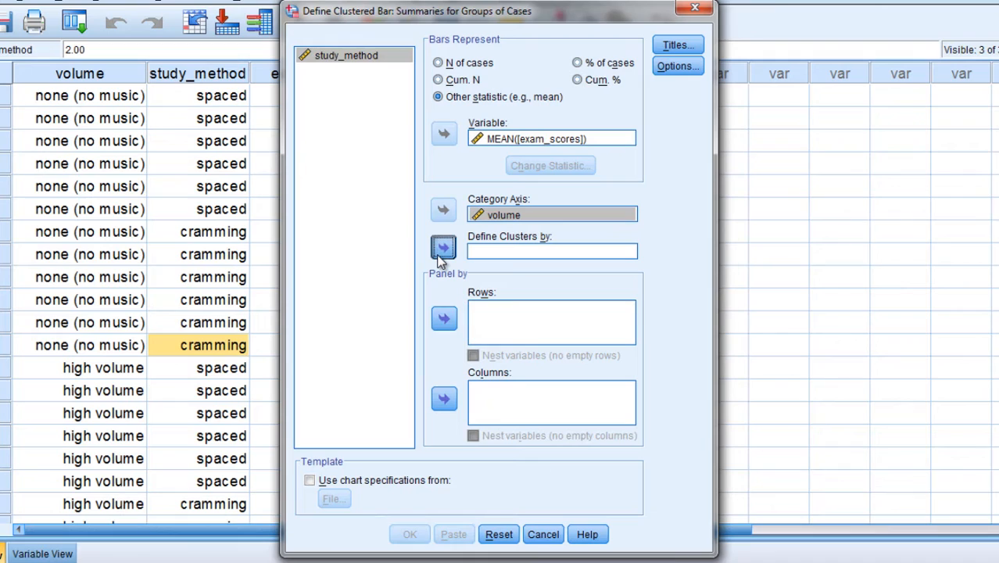
{"action": "left_click", "coordinate": [444, 247]}
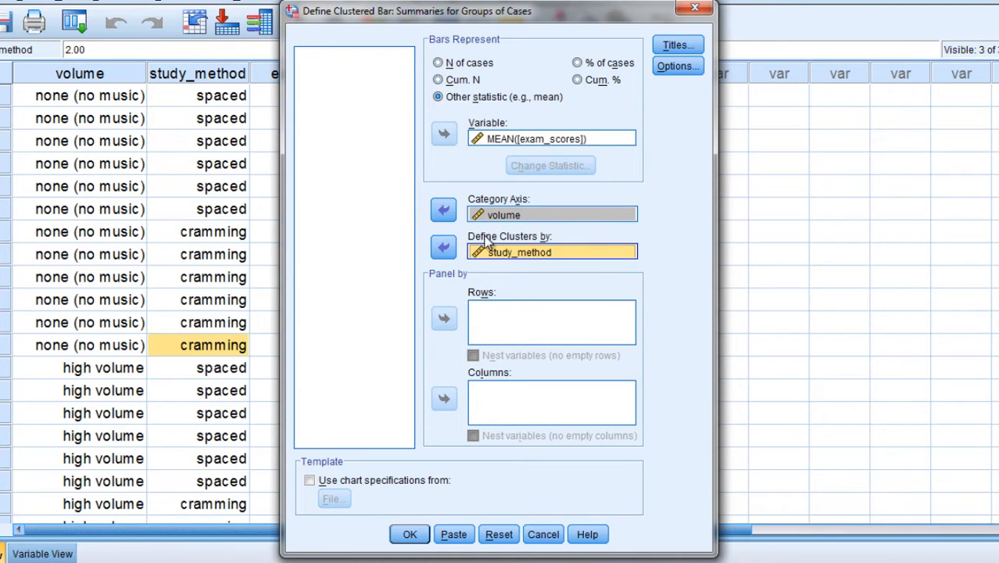
{"action": "mouse_move", "coordinate": [503, 358]}
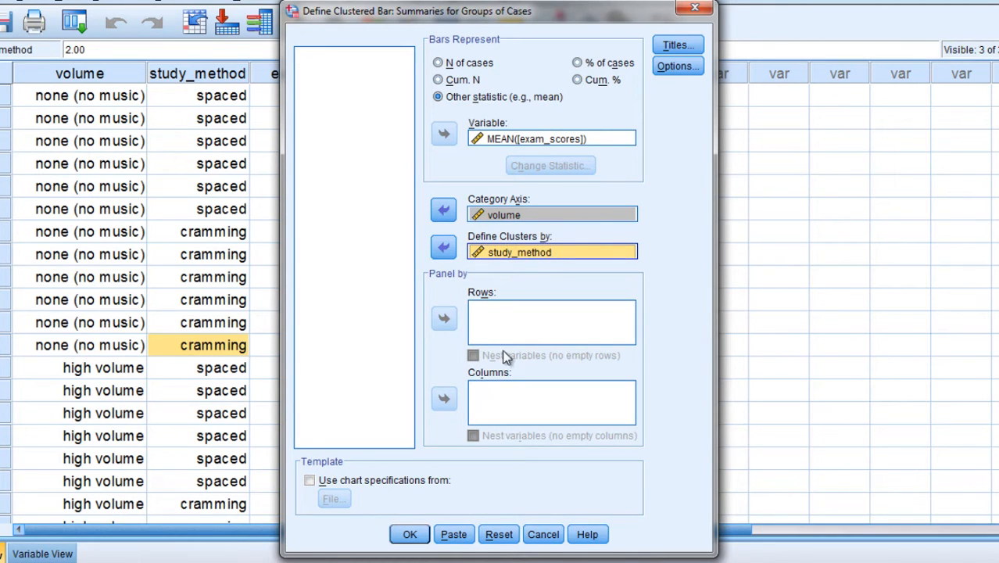
{"action": "left_click", "coordinate": [410, 534]}
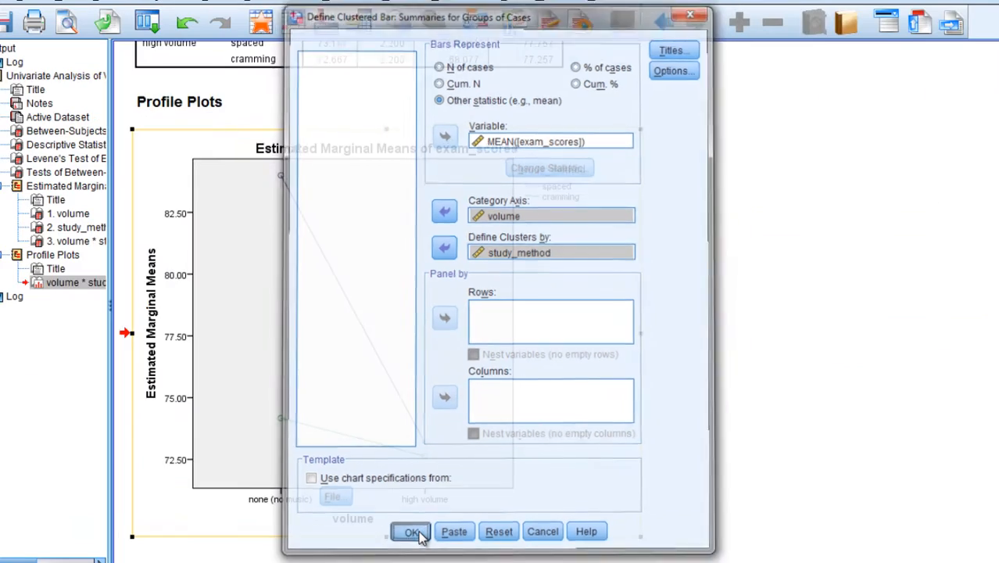
Scroll the Output Viewer past the profile plot to the new clustered bar chart.
{"action": "left_click", "coordinate": [412, 532]}
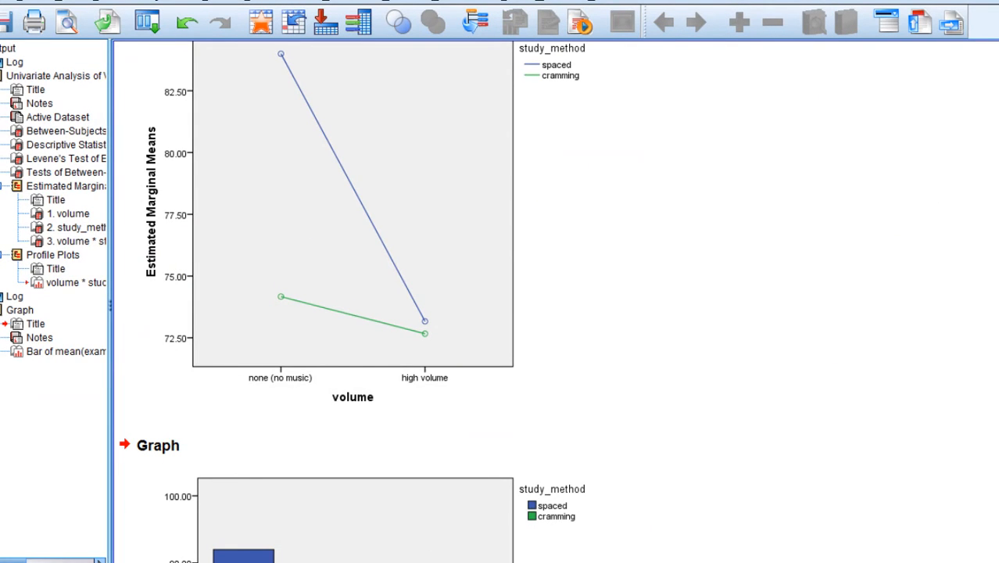
{"action": "scroll", "scroll_direction": "down", "scroll_amount": 3}
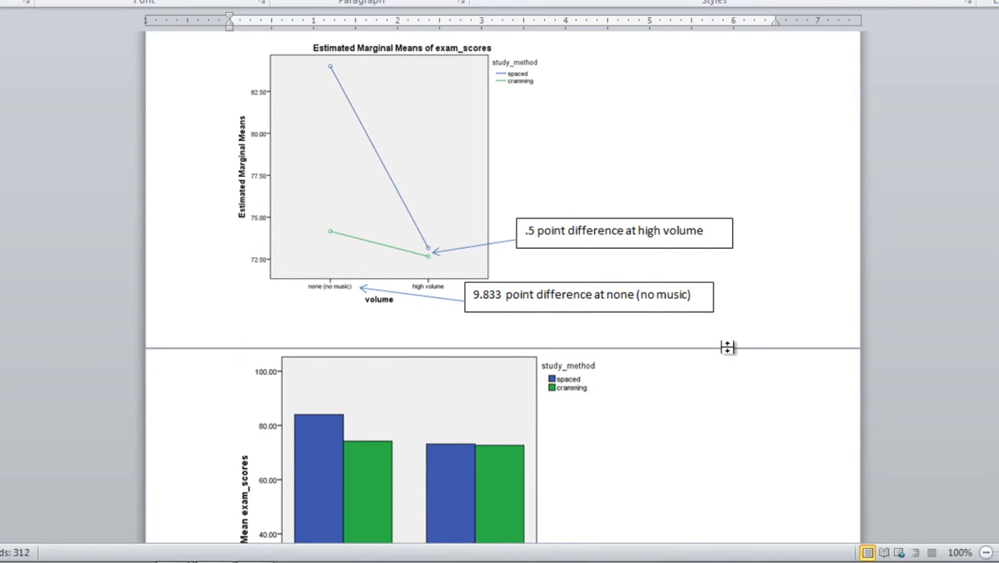
{"action": "mouse_move", "coordinate": [530, 131]}
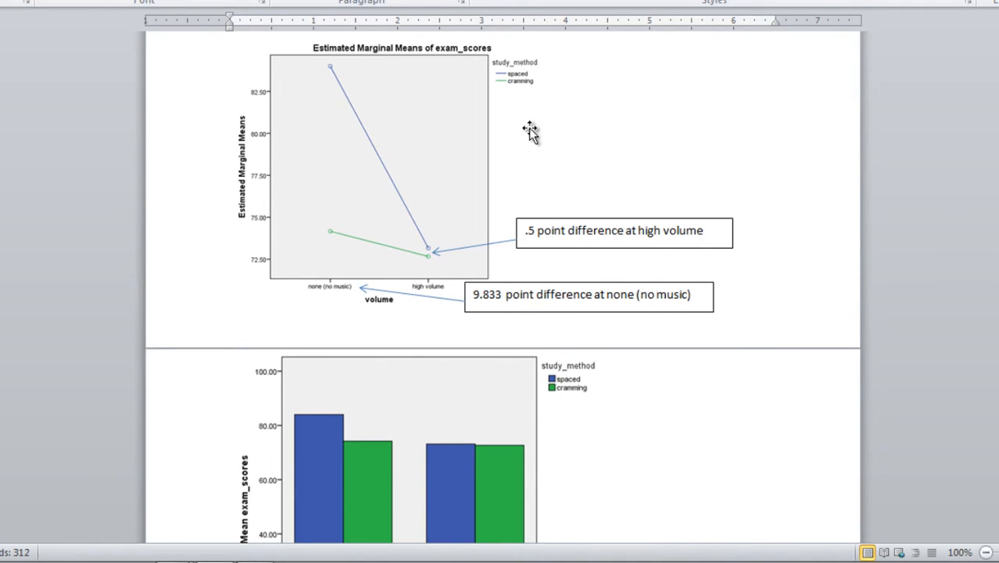
{"action": "mouse_move", "coordinate": [513, 75]}
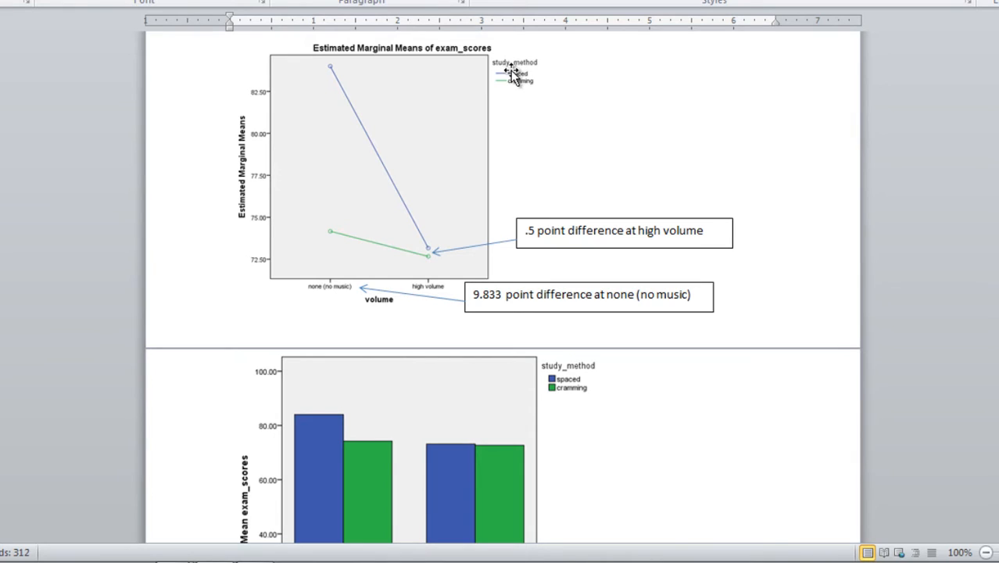
{"action": "mouse_move", "coordinate": [580, 394]}
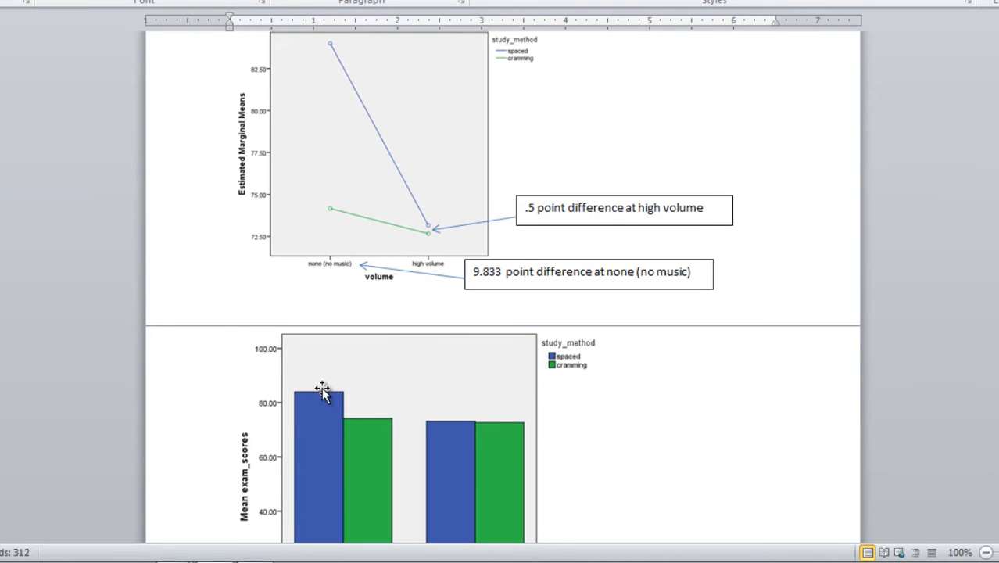
{"action": "scroll", "scroll_direction": "down", "scroll_amount": 3}
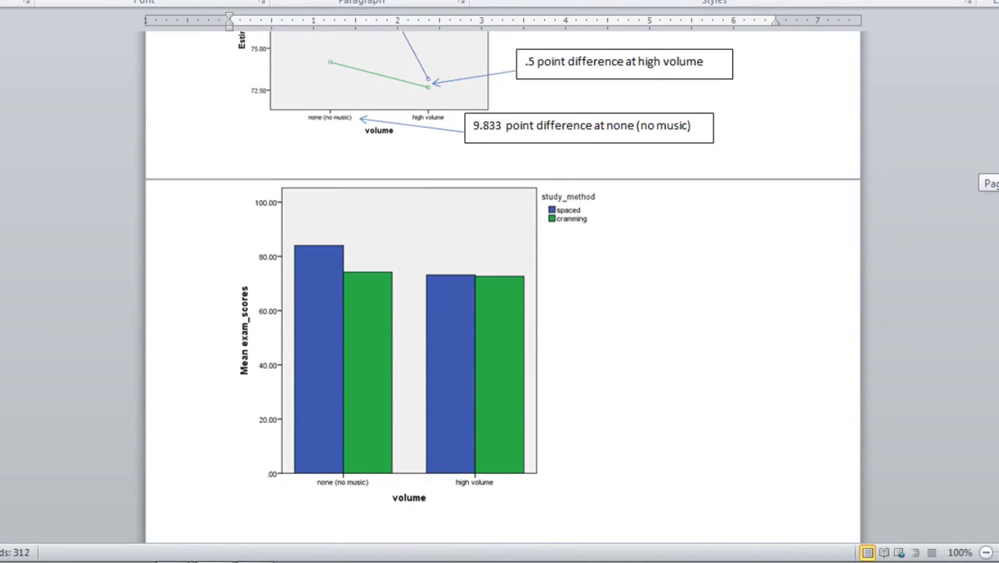
{"action": "scroll", "scroll_direction": "down", "scroll_amount": 3}
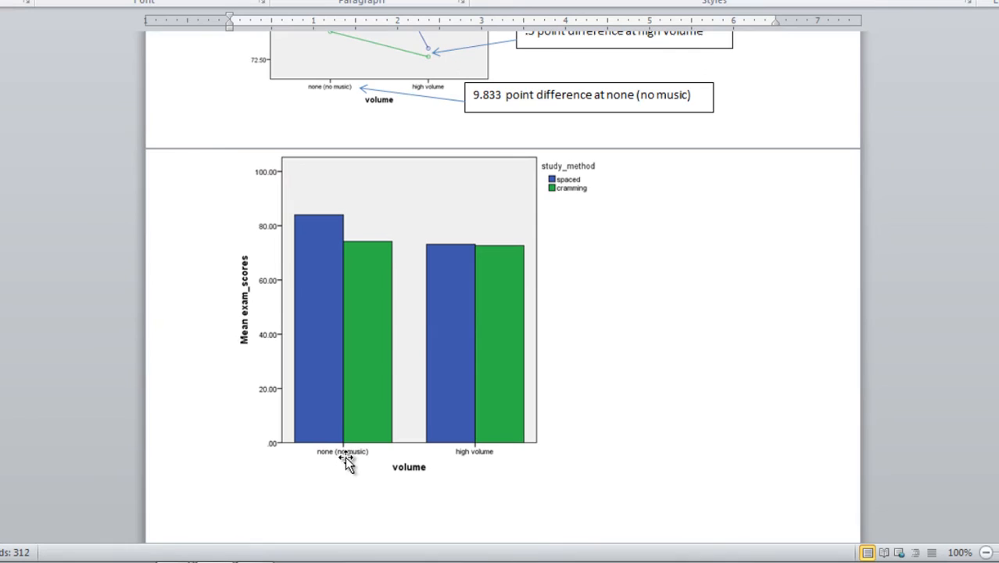
{"action": "mouse_move", "coordinate": [322, 325]}
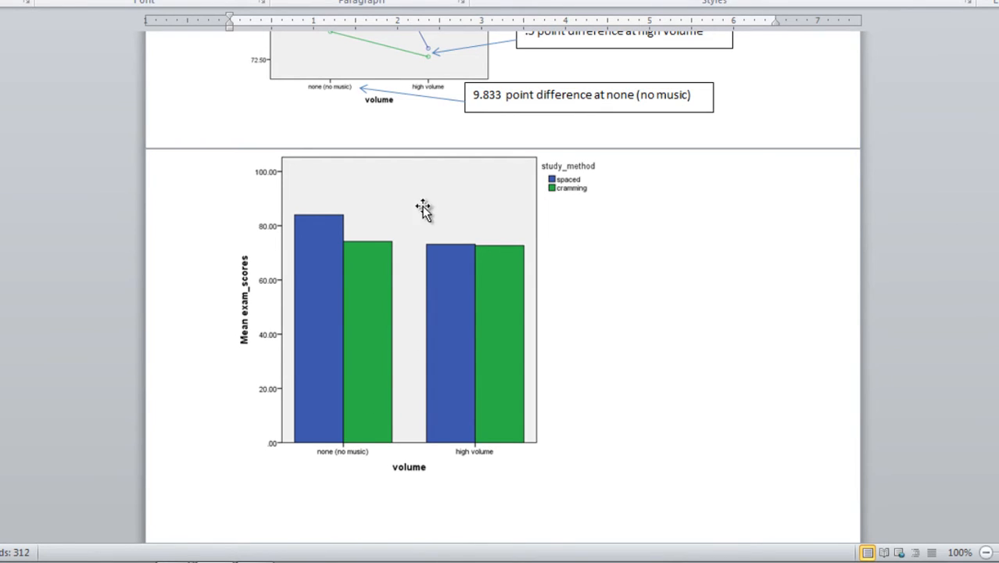
{"action": "mouse_move", "coordinate": [309, 219]}
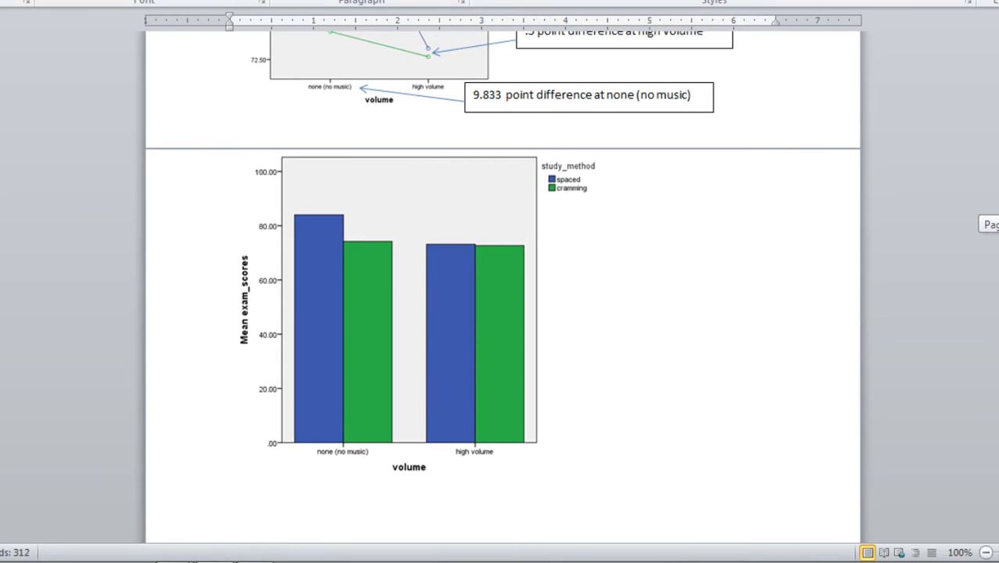
{"action": "scroll", "scroll_direction": "down", "scroll_amount": 3}
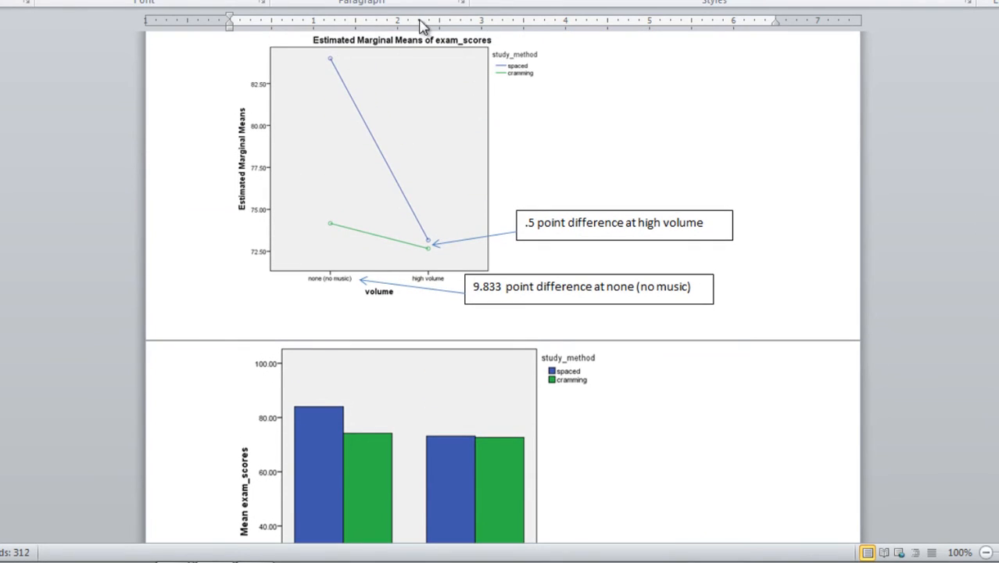
{"action": "mouse_move", "coordinate": [322, 202]}
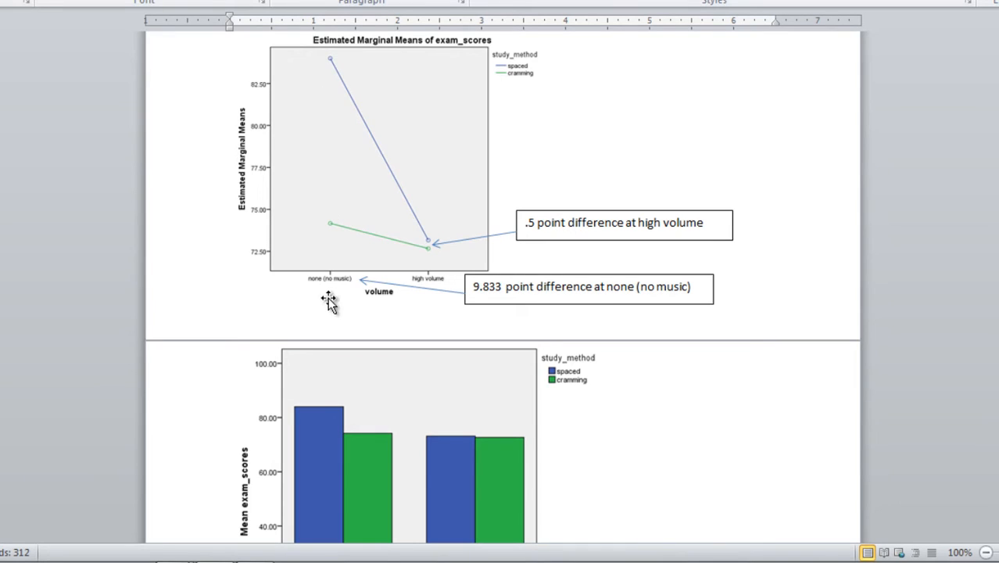
{"action": "mouse_move", "coordinate": [327, 235]}
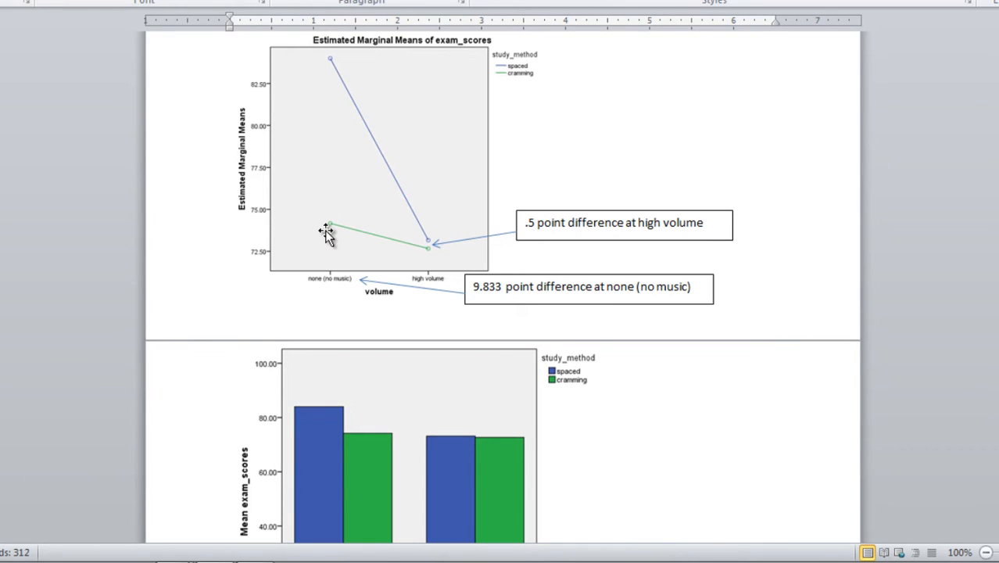
{"action": "left_click", "coordinate": [588, 286]}
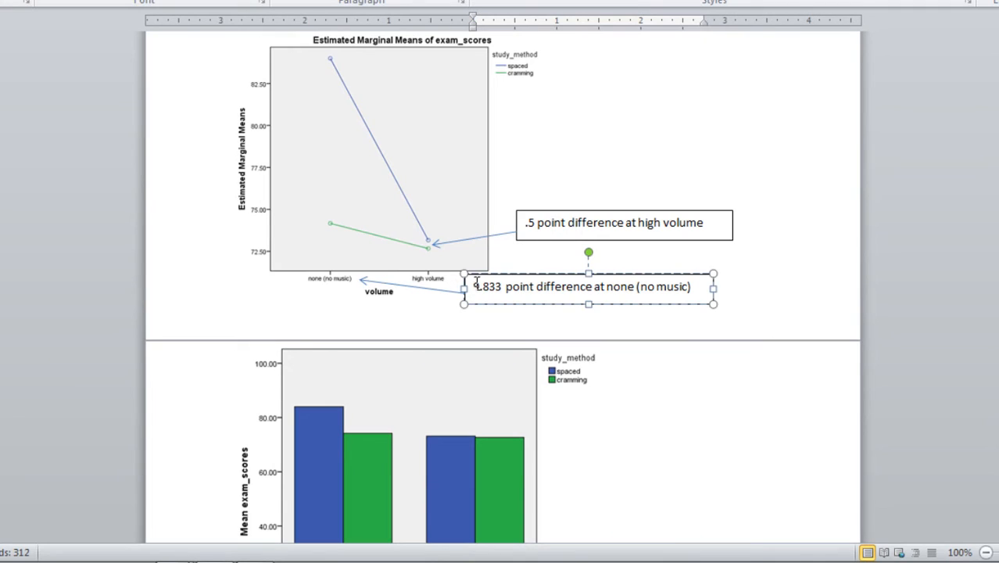
{"action": "left_click_drag", "start_coordinate": [476, 286], "coordinate": [608, 286]}
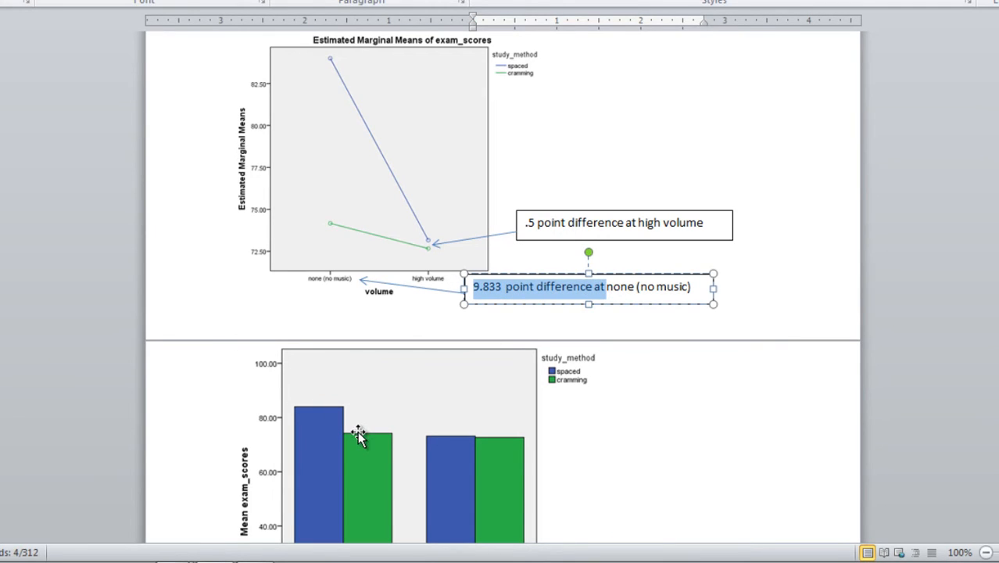
{"action": "mouse_move", "coordinate": [333, 421]}
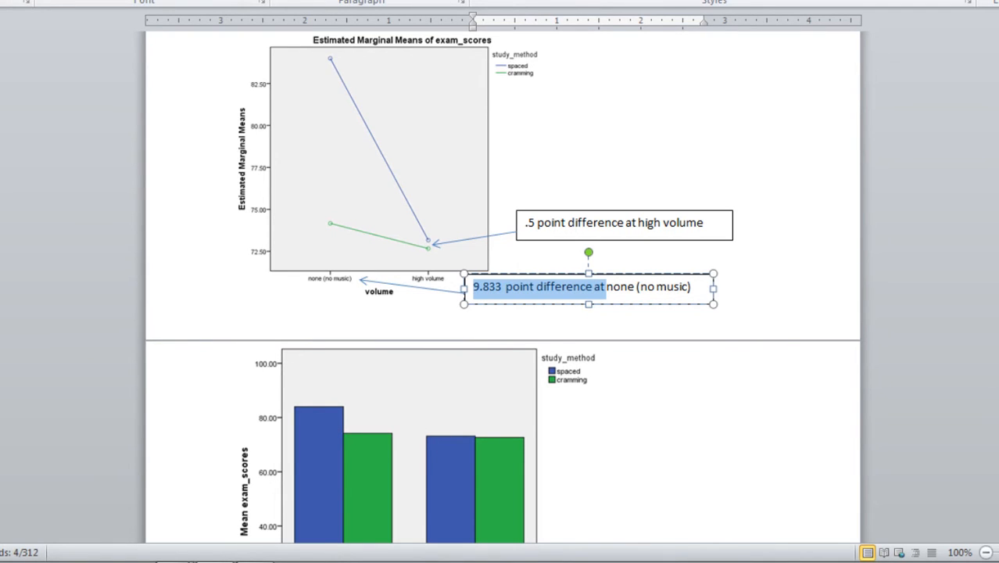
{"action": "scroll", "scroll_direction": "down", "scroll_amount": 3}
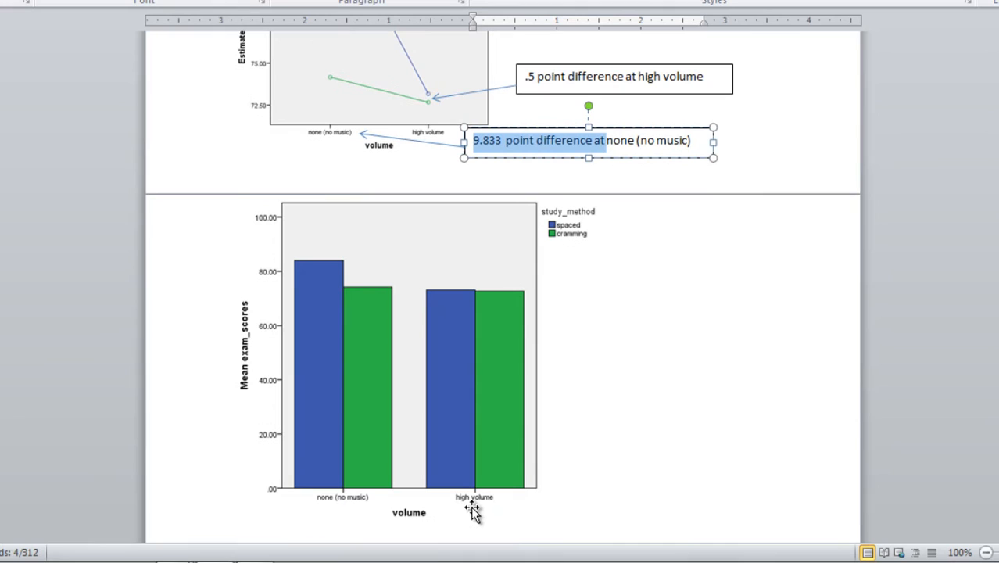
{"action": "mouse_move", "coordinate": [522, 462]}
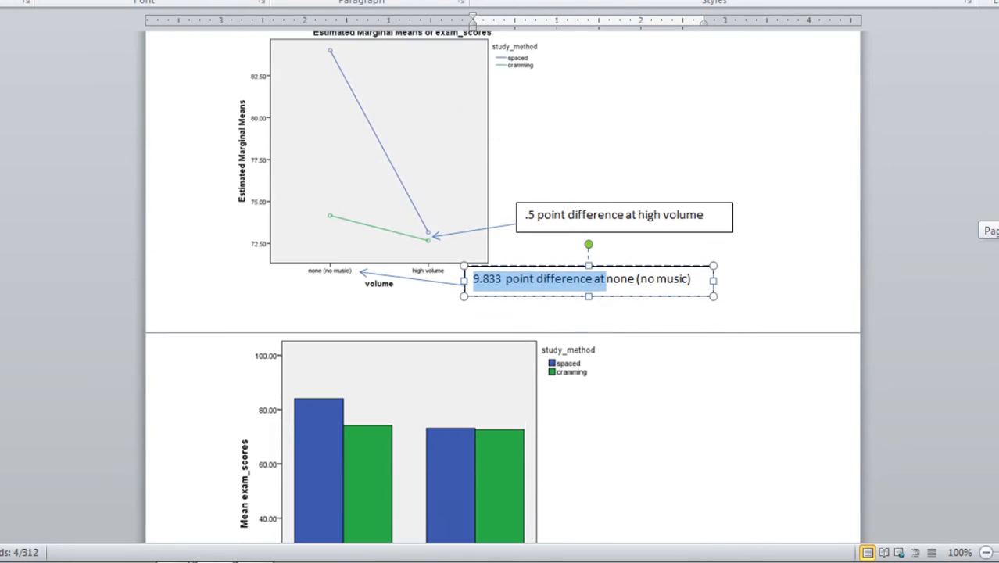
{"action": "mouse_move", "coordinate": [422, 283]}
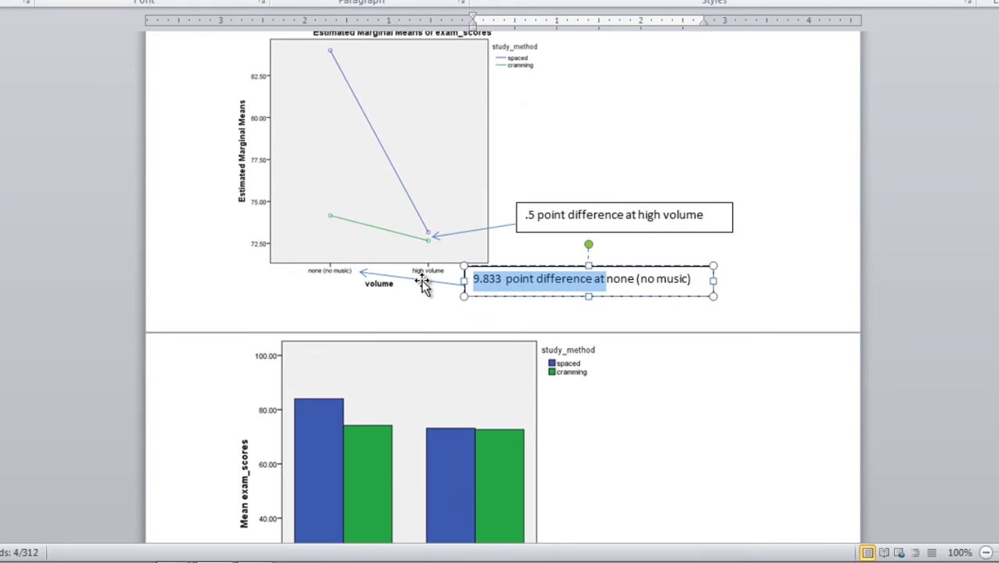
{"action": "mouse_move", "coordinate": [429, 231]}
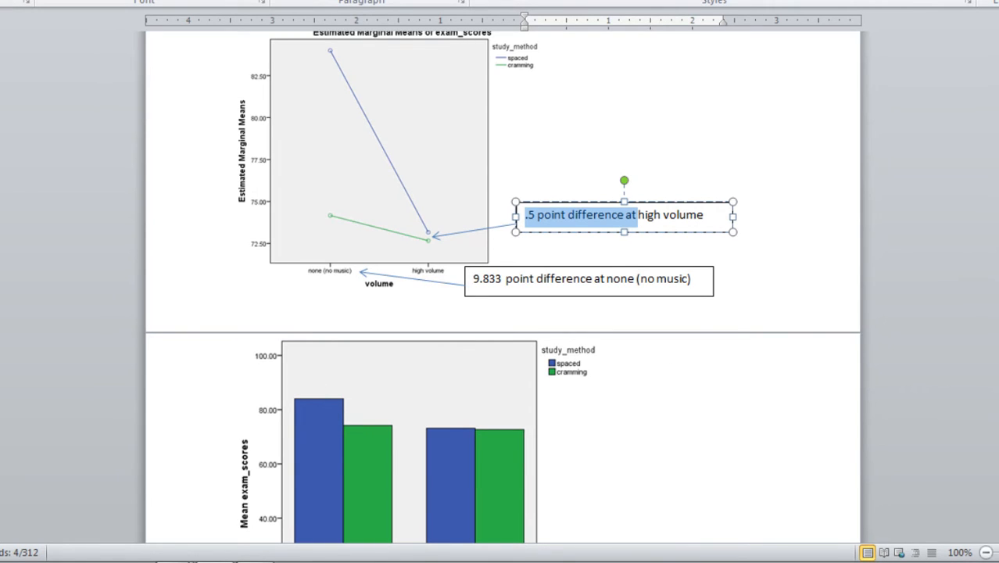
{"action": "scroll", "scroll_direction": "down", "scroll_amount": 3}
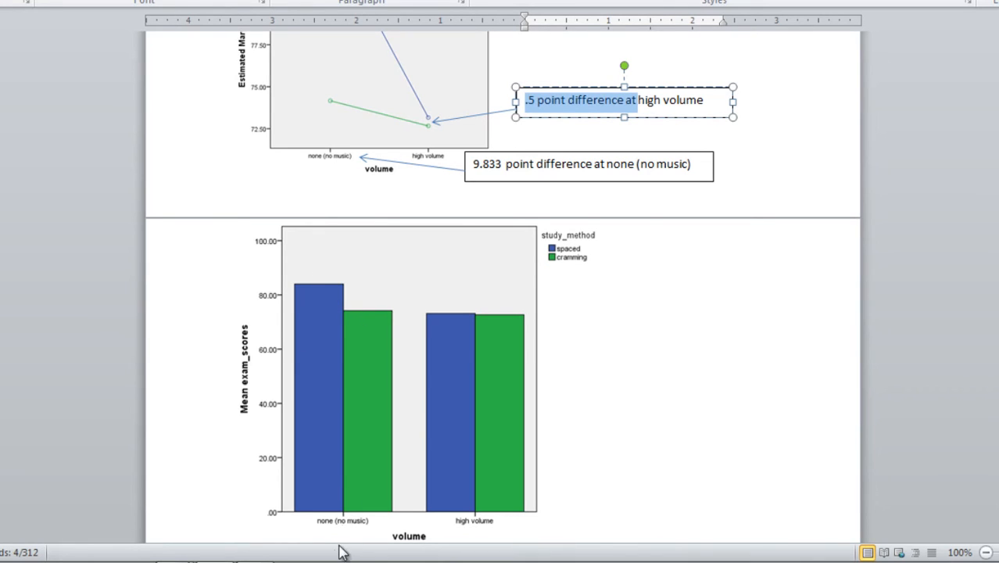
{"action": "mouse_move", "coordinate": [361, 530]}
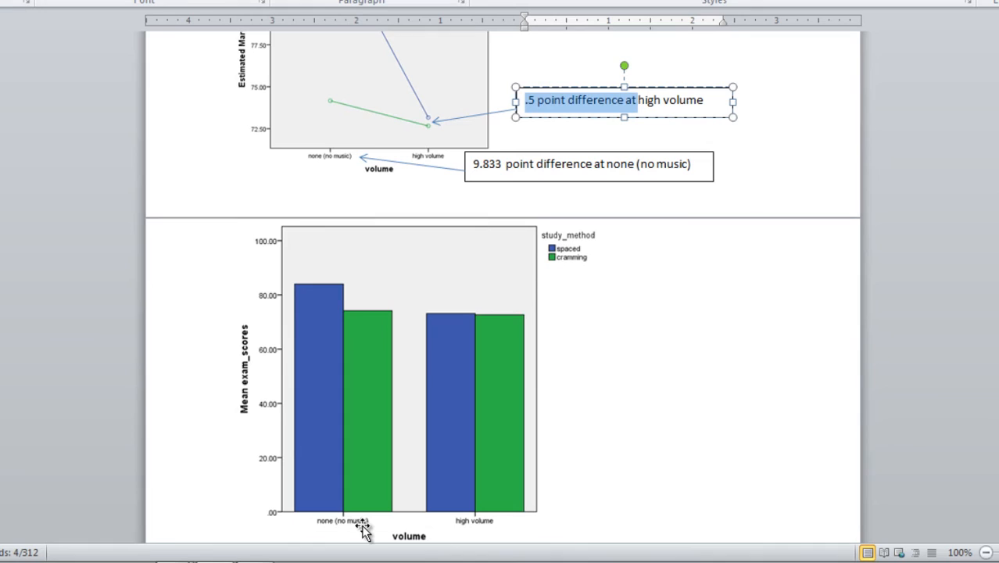
{"action": "mouse_move", "coordinate": [322, 280]}
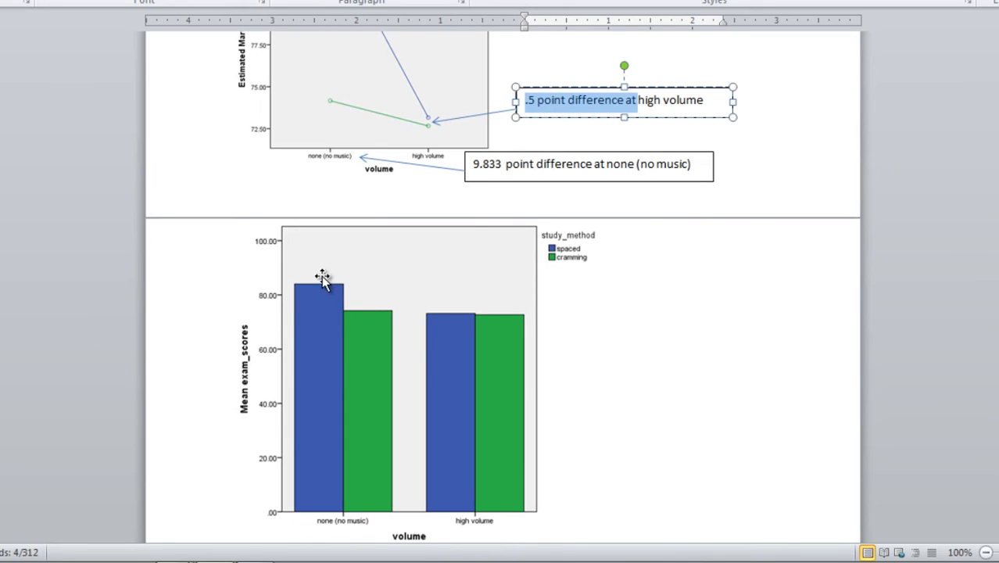
{"action": "mouse_move", "coordinate": [466, 322]}
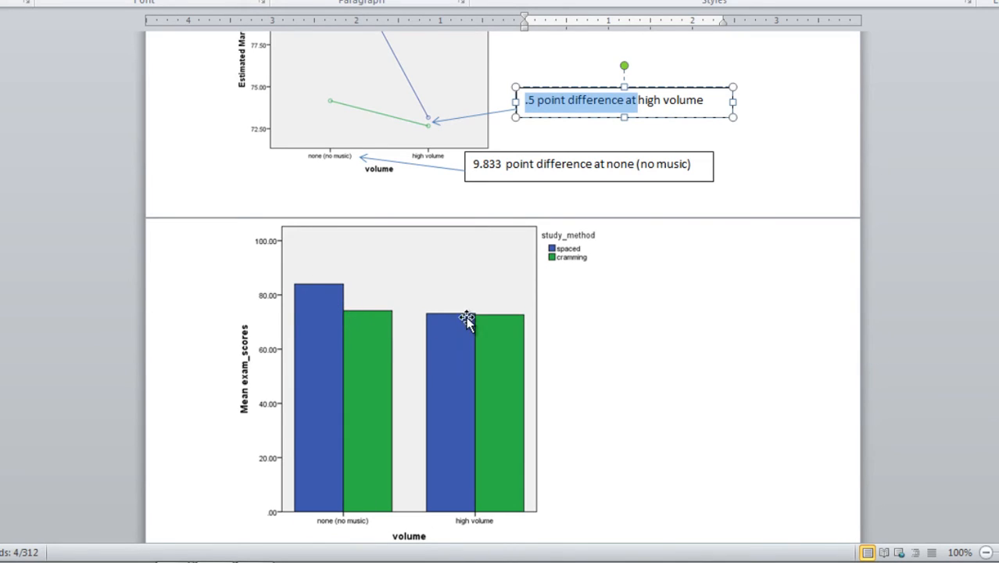
{"action": "mouse_move", "coordinate": [463, 321]}
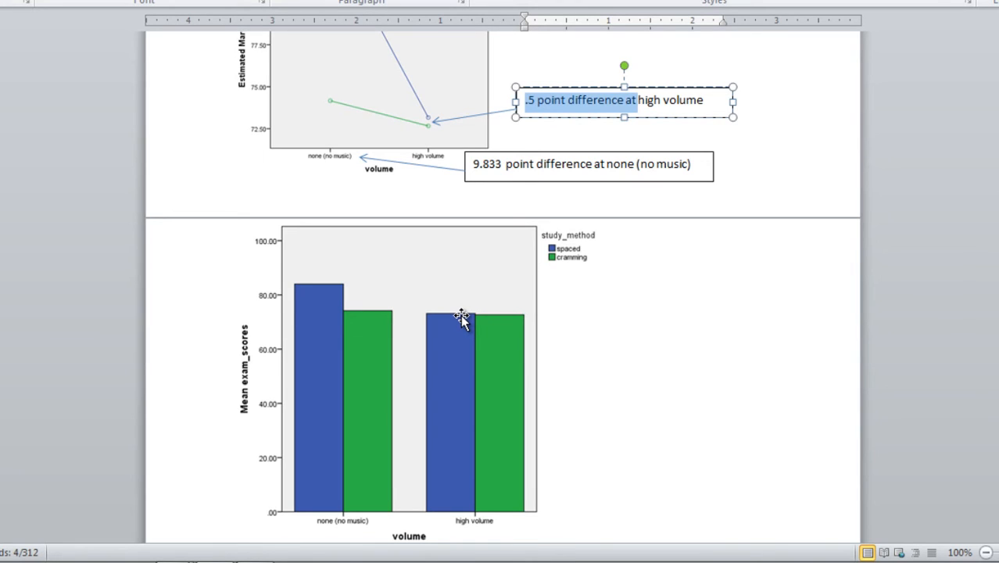
{"action": "left_click", "coordinate": [538, 100]}
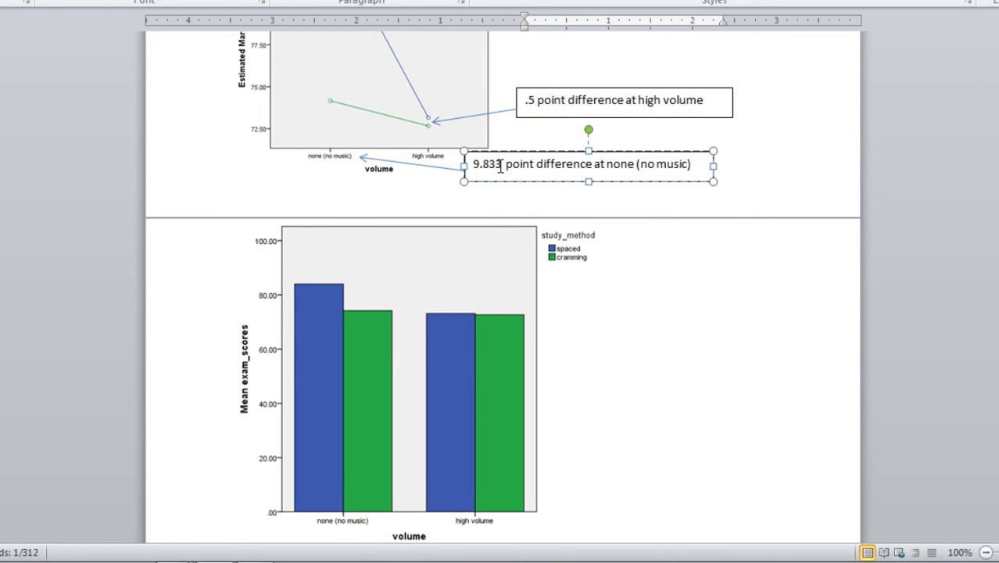
{"action": "double_click", "coordinate": [486, 164]}
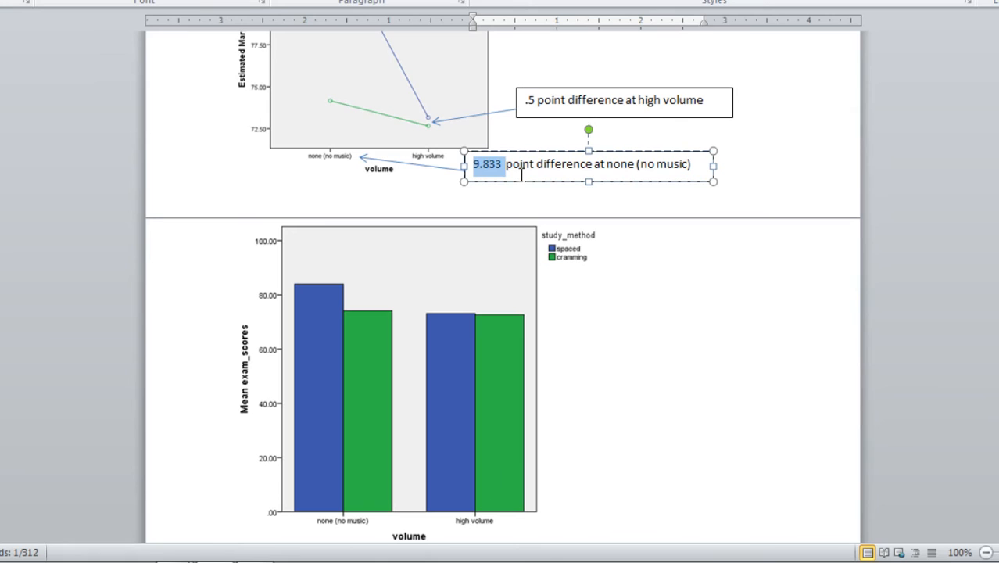
{"action": "mouse_move", "coordinate": [461, 340]}
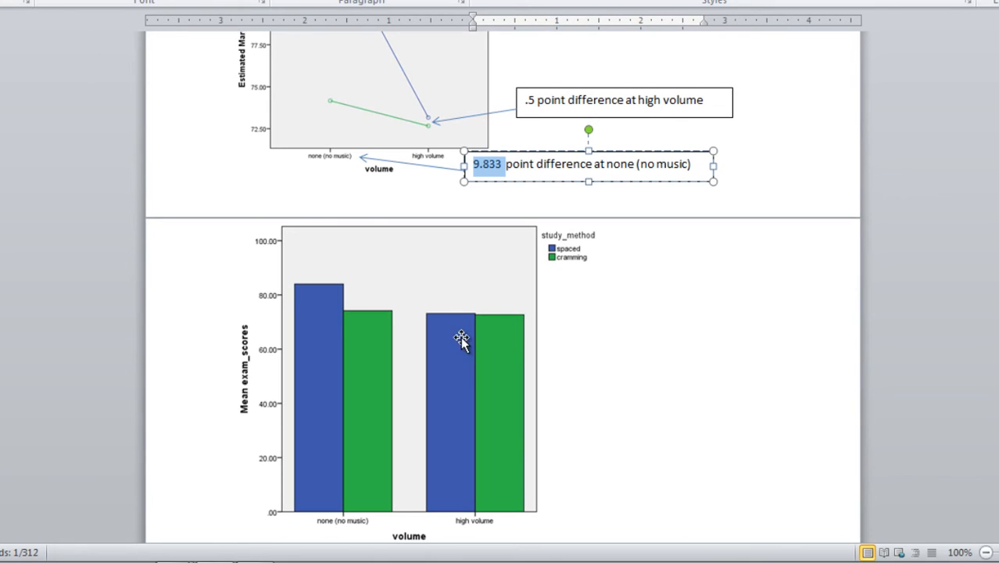
{"action": "mouse_move", "coordinate": [439, 390]}
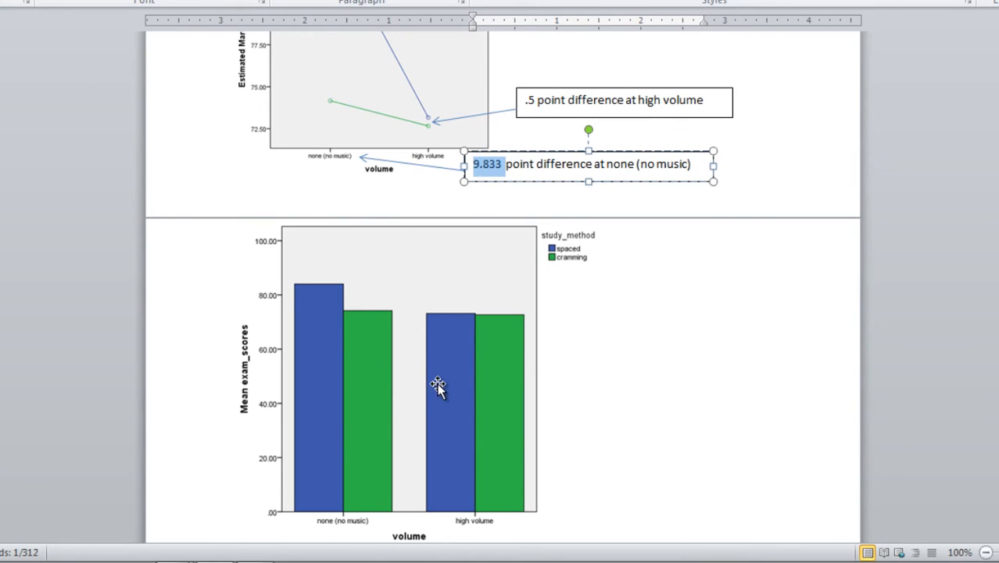
{"action": "mouse_move", "coordinate": [524, 347]}
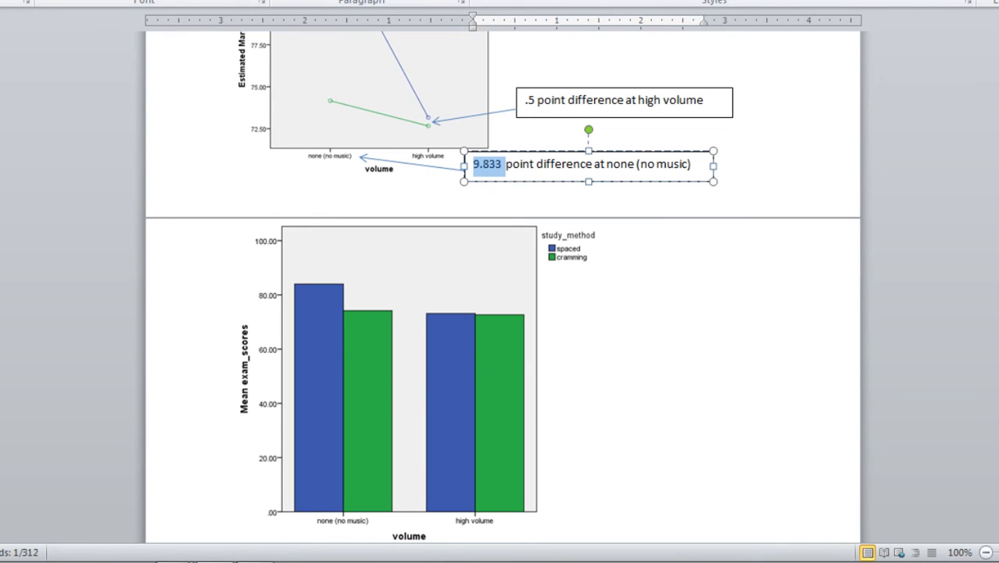
{"action": "scroll", "scroll_direction": "down", "scroll_amount": 3}
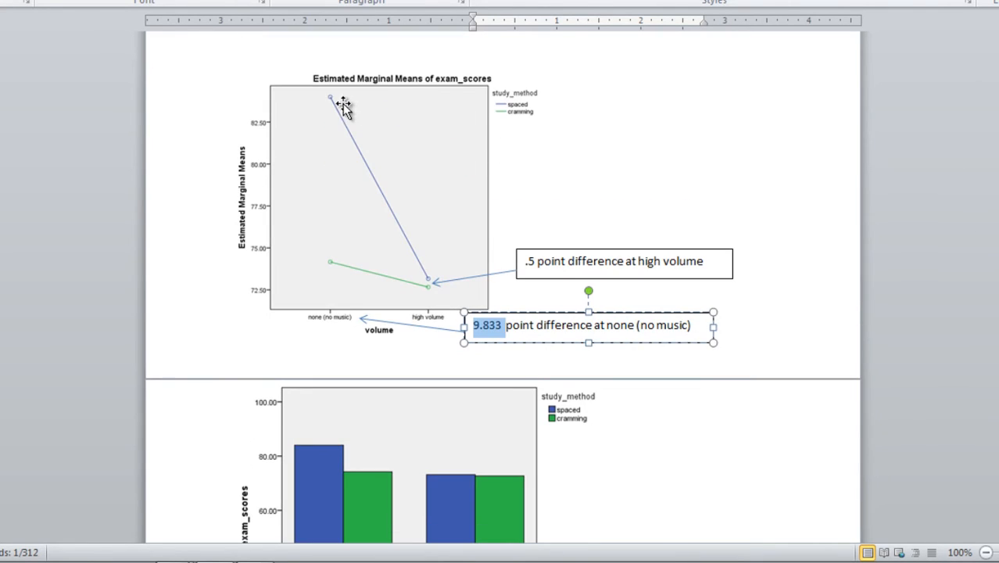
{"action": "mouse_move", "coordinate": [329, 210]}
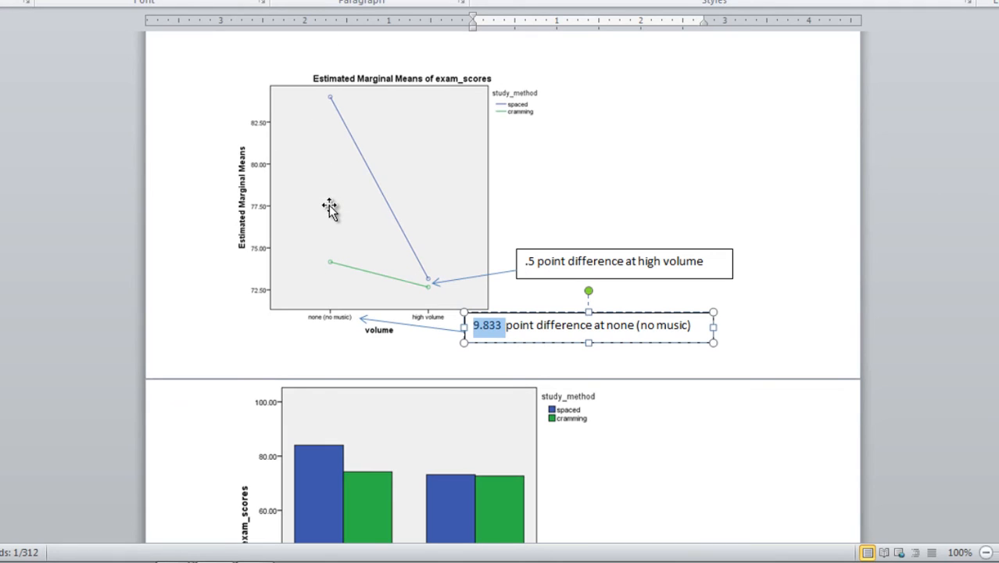
{"action": "mouse_move", "coordinate": [319, 451]}
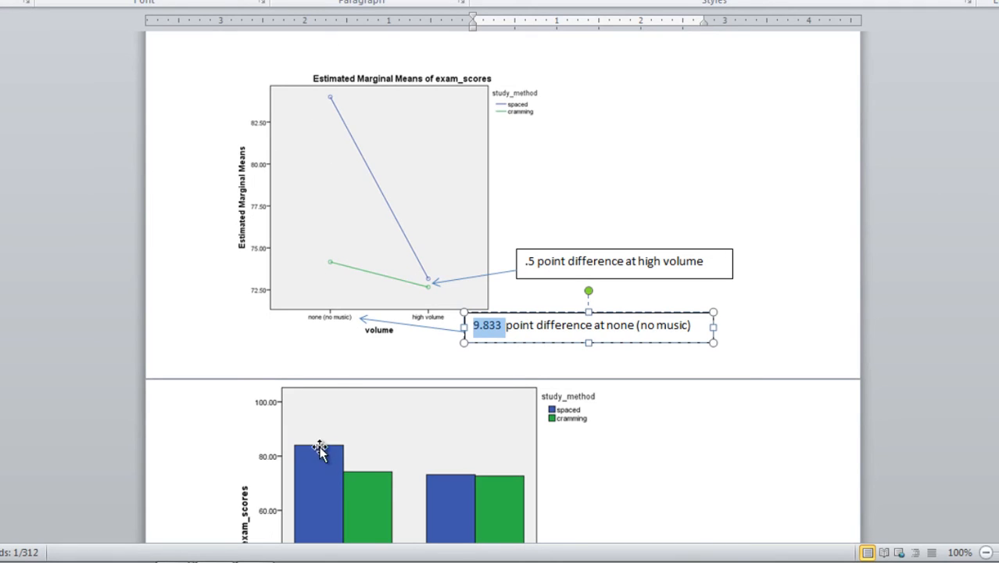
{"action": "mouse_move", "coordinate": [336, 129]}
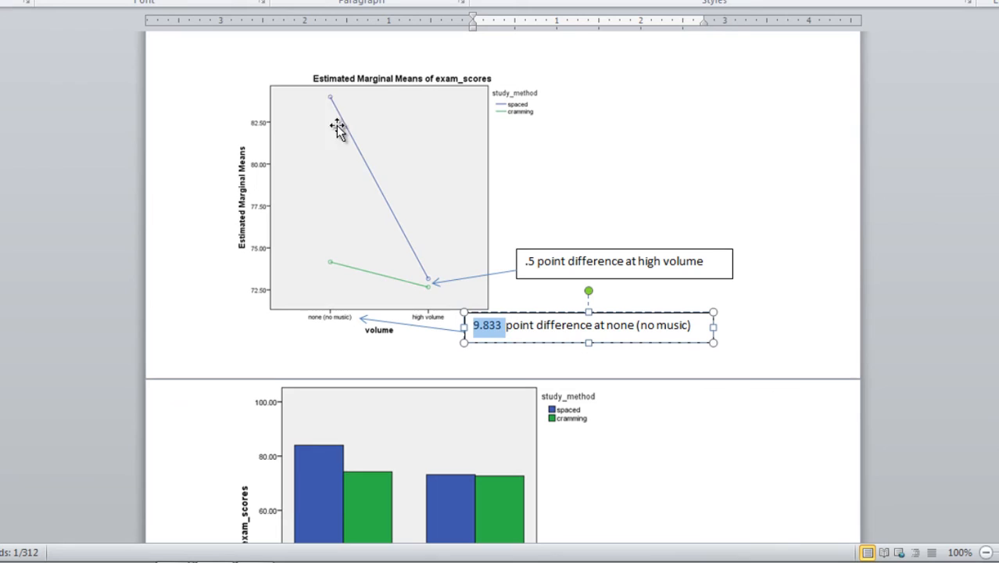
{"action": "mouse_move", "coordinate": [326, 141]}
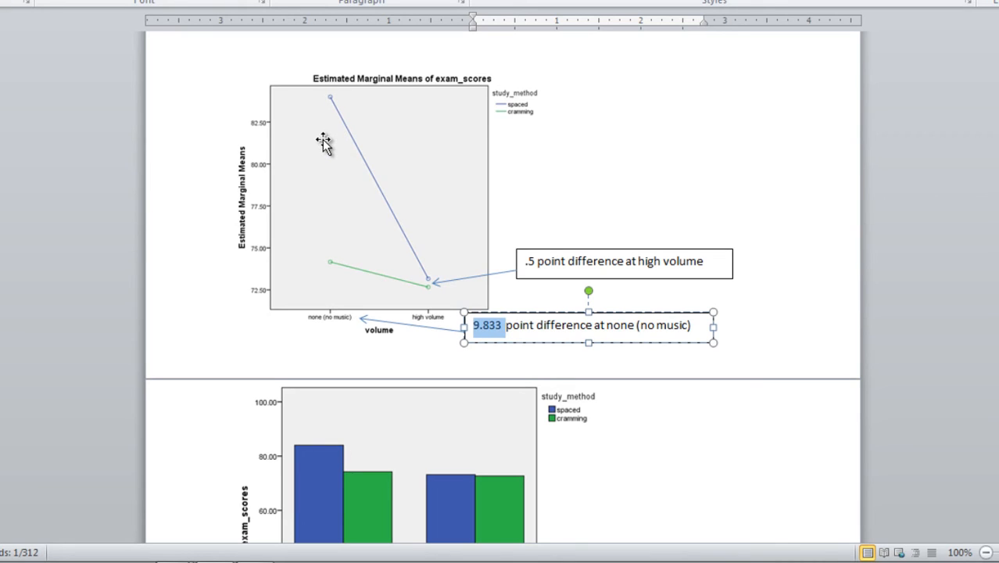
{"action": "mouse_move", "coordinate": [284, 139]}
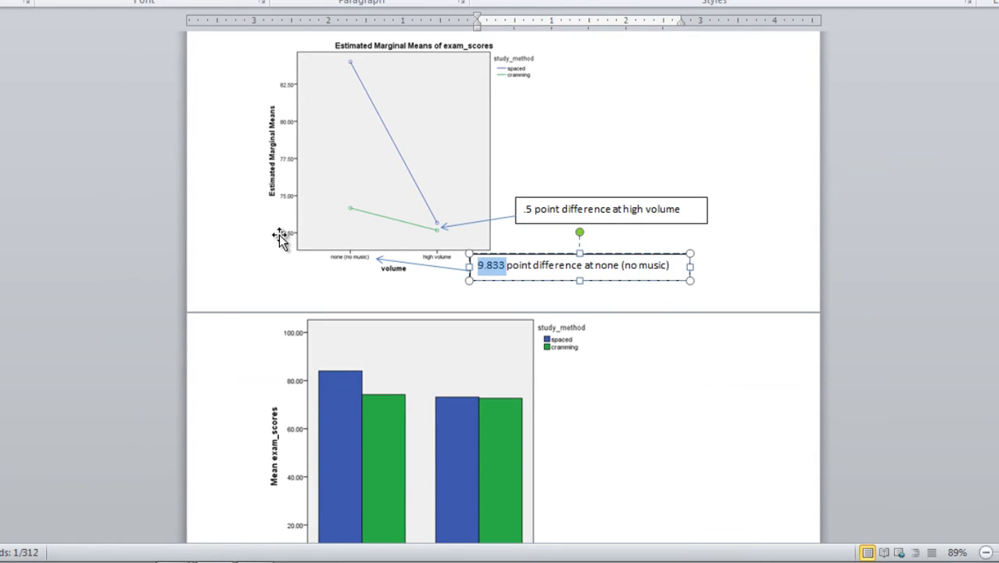
{"action": "mouse_move", "coordinate": [280, 75]}
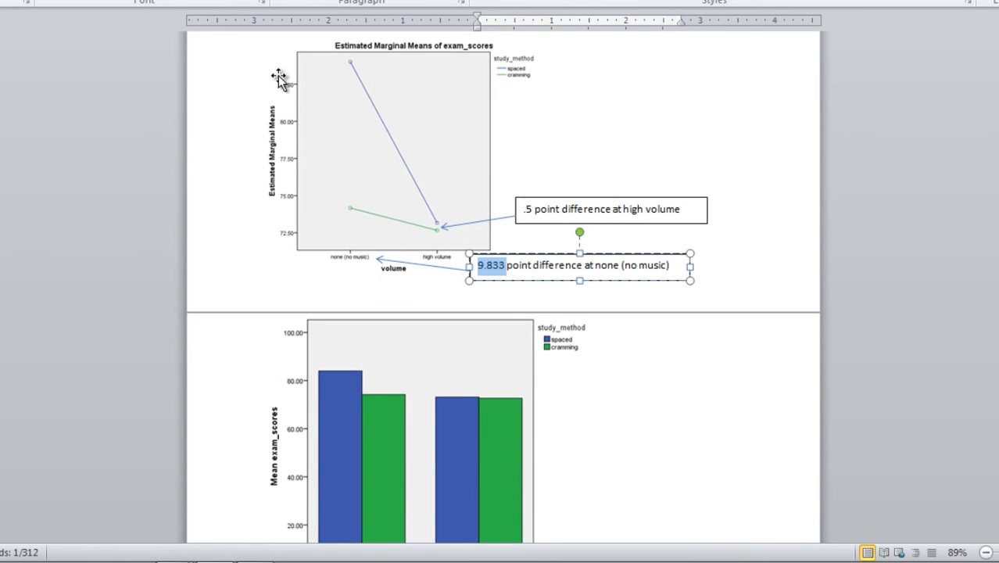
{"action": "mouse_move", "coordinate": [289, 95]}
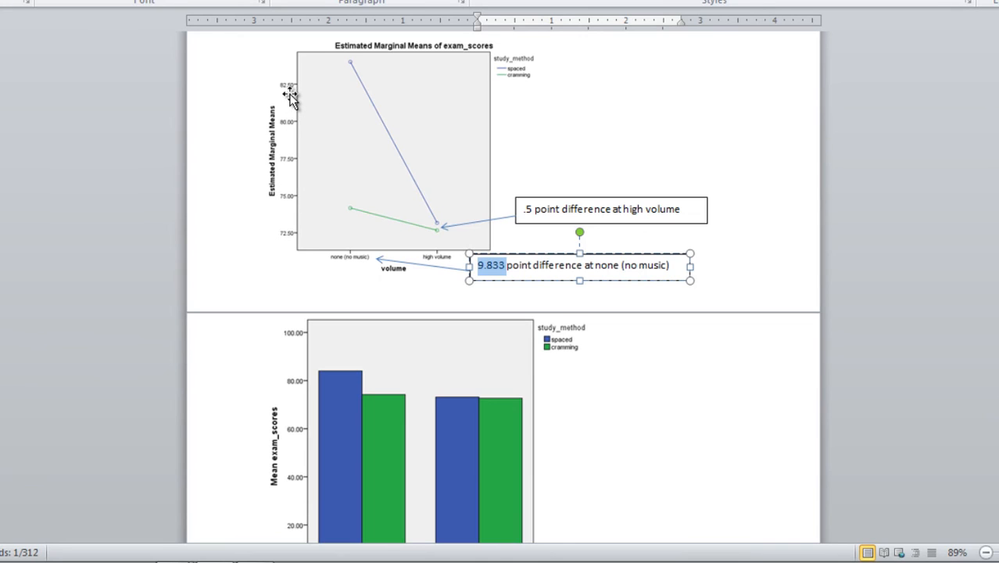
{"action": "mouse_move", "coordinate": [800, 203]}
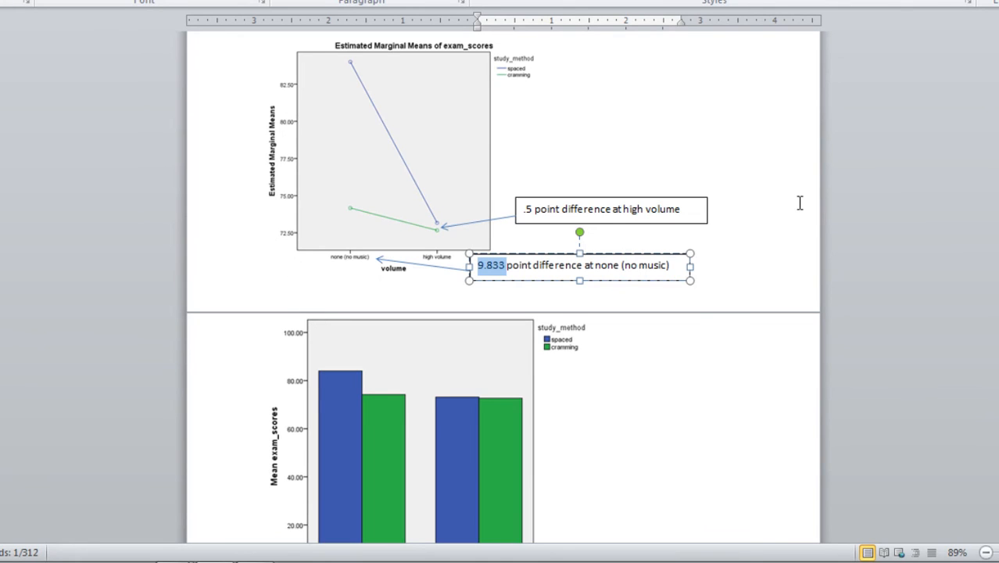
{"action": "scroll", "scroll_direction": "down", "scroll_amount": 3}
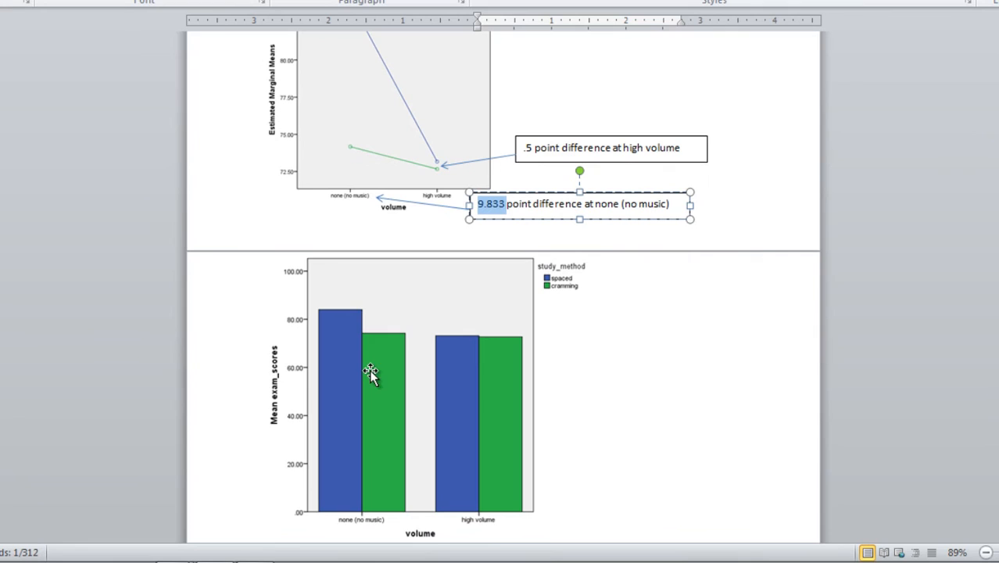
{"action": "mouse_move", "coordinate": [297, 310]}
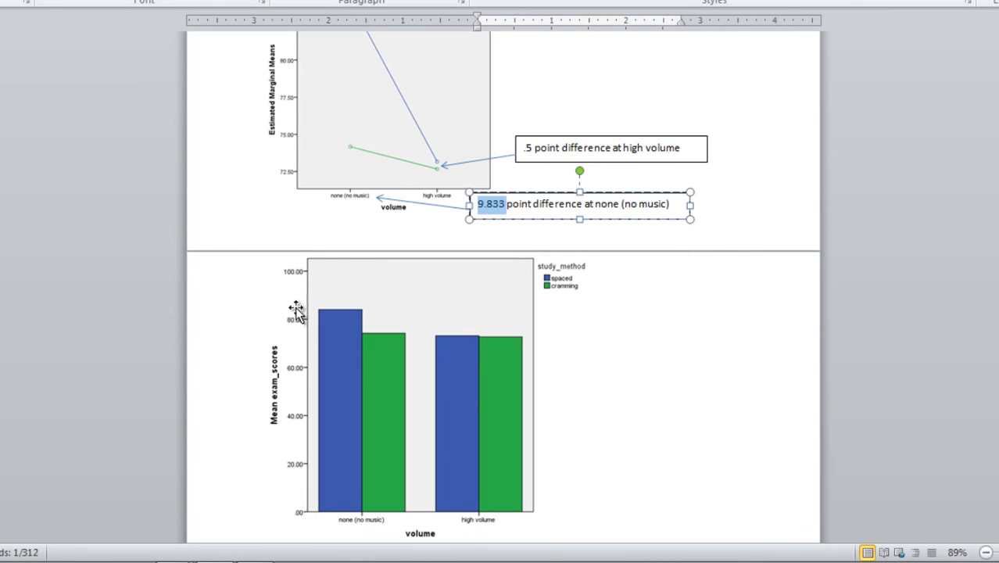
{"action": "mouse_move", "coordinate": [300, 304]}
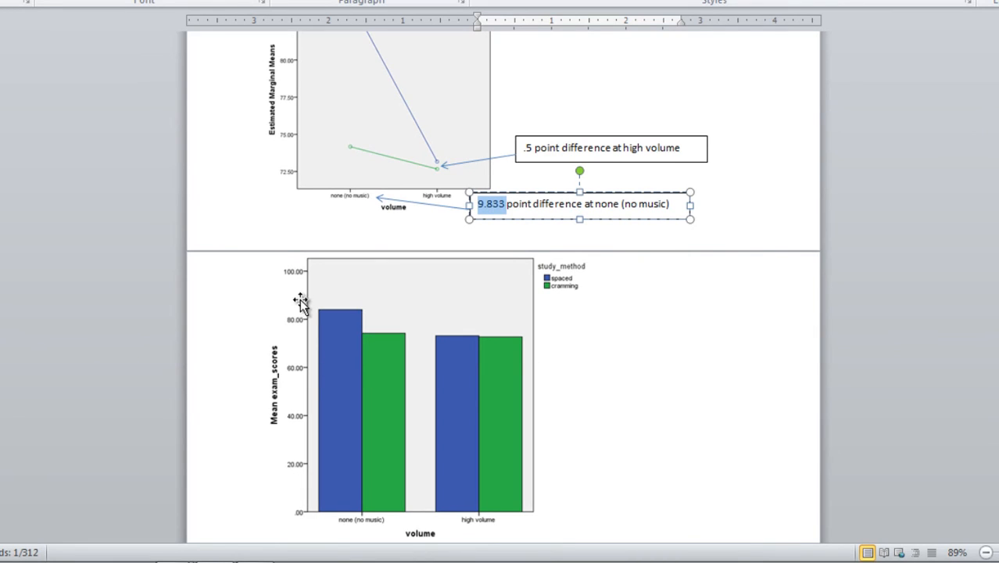
{"action": "mouse_move", "coordinate": [278, 312]}
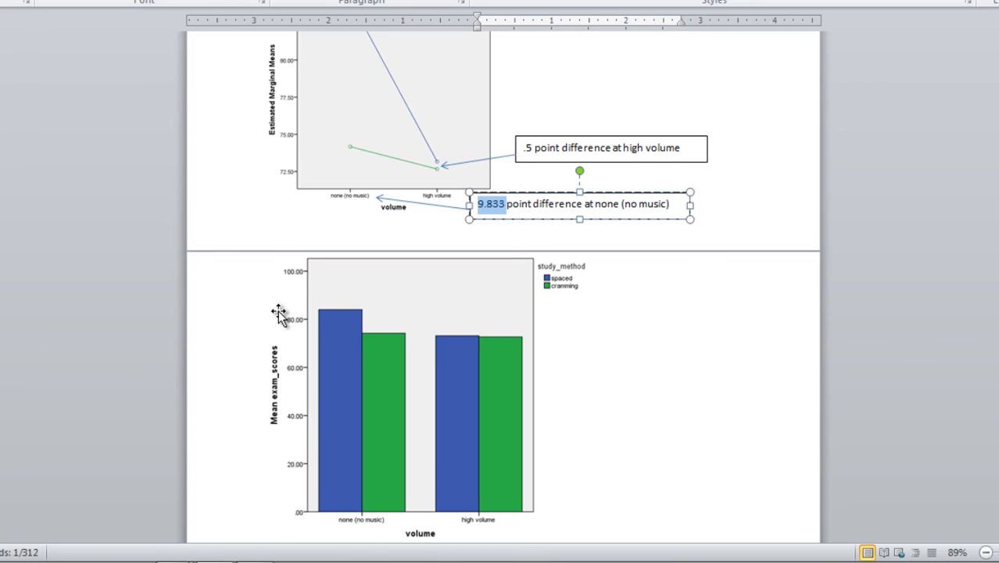
{"action": "mouse_move", "coordinate": [344, 320]}
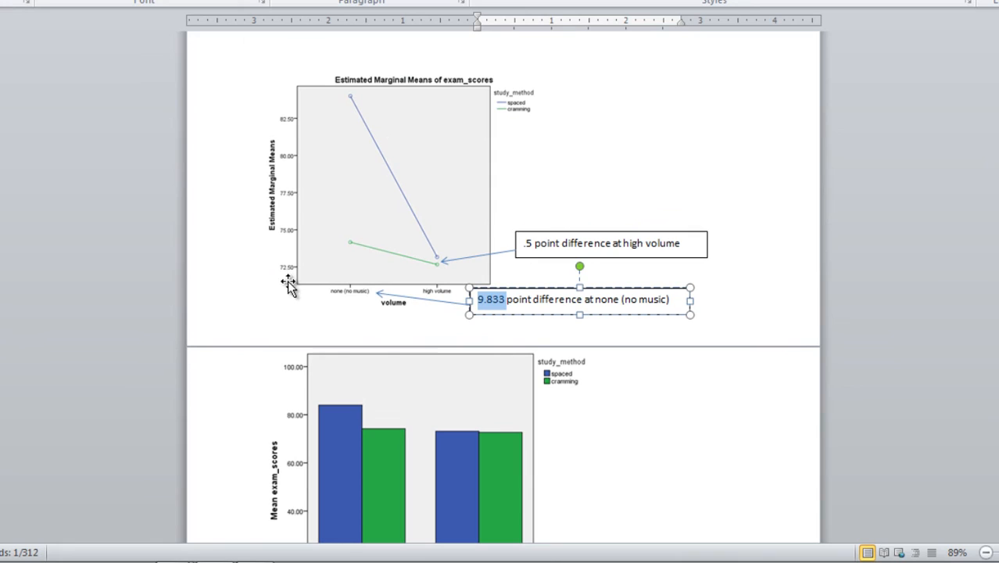
{"action": "mouse_move", "coordinate": [347, 107]}
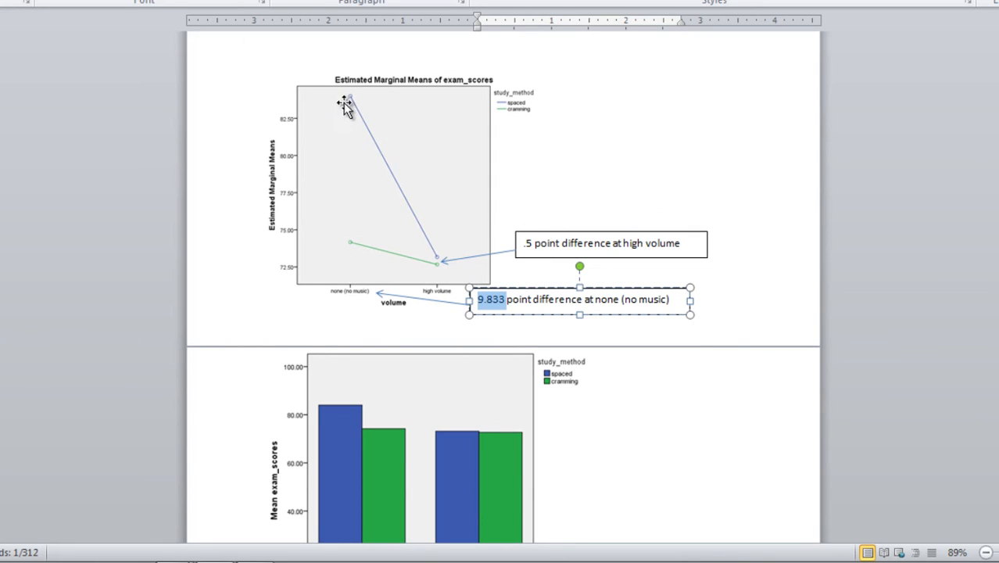
{"action": "mouse_move", "coordinate": [290, 129]}
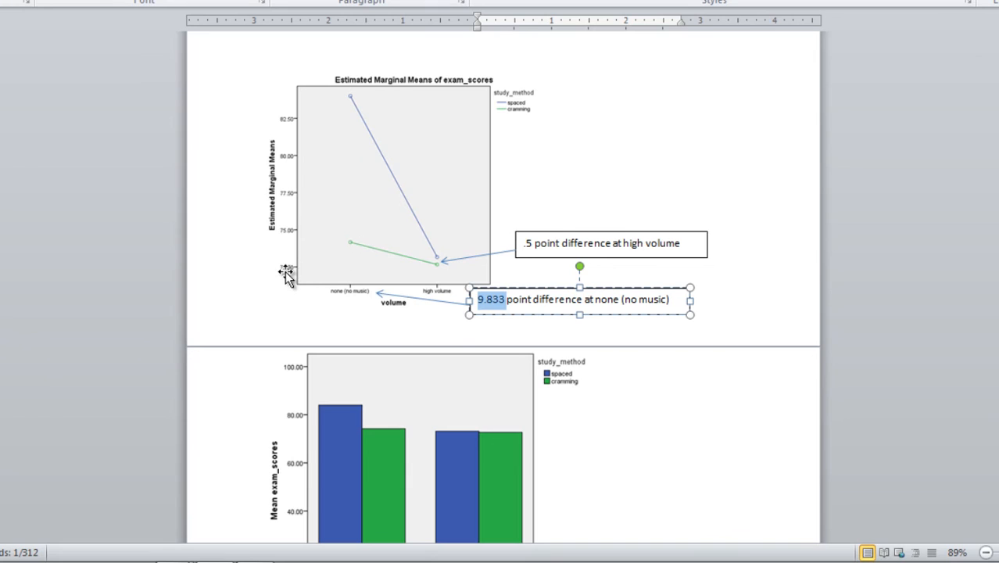
{"action": "mouse_move", "coordinate": [353, 106]}
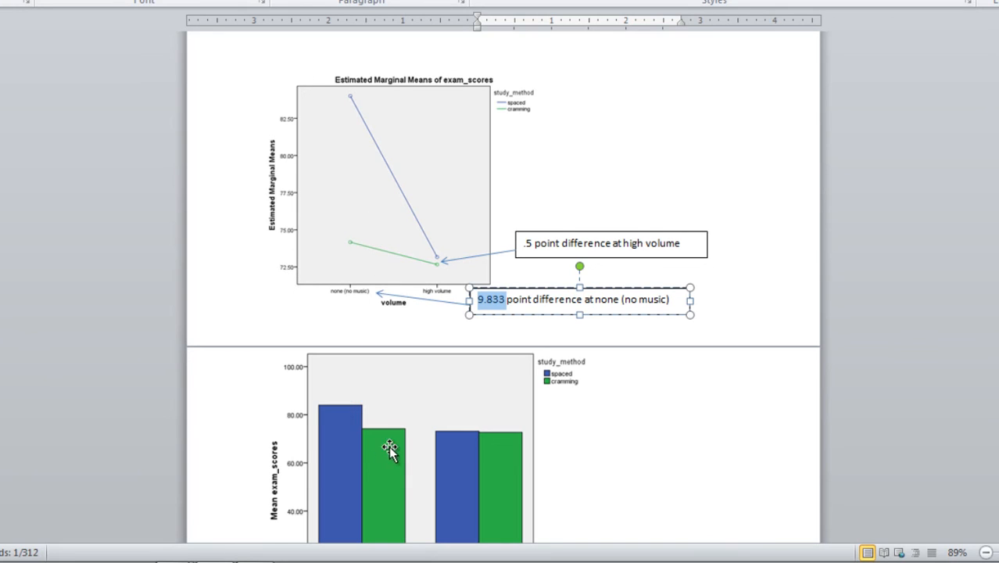
{"action": "mouse_move", "coordinate": [300, 366]}
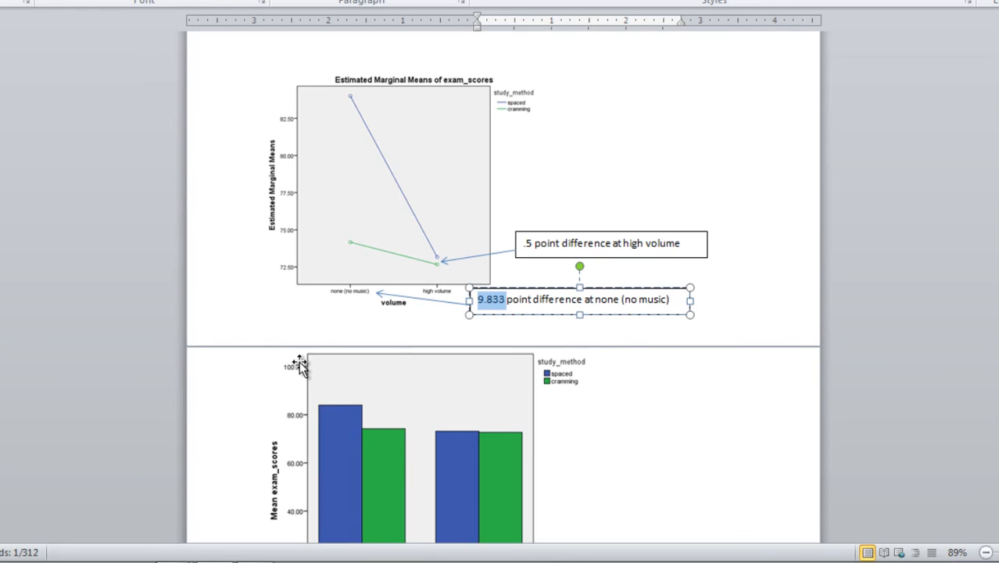
{"action": "mouse_move", "coordinate": [287, 358]}
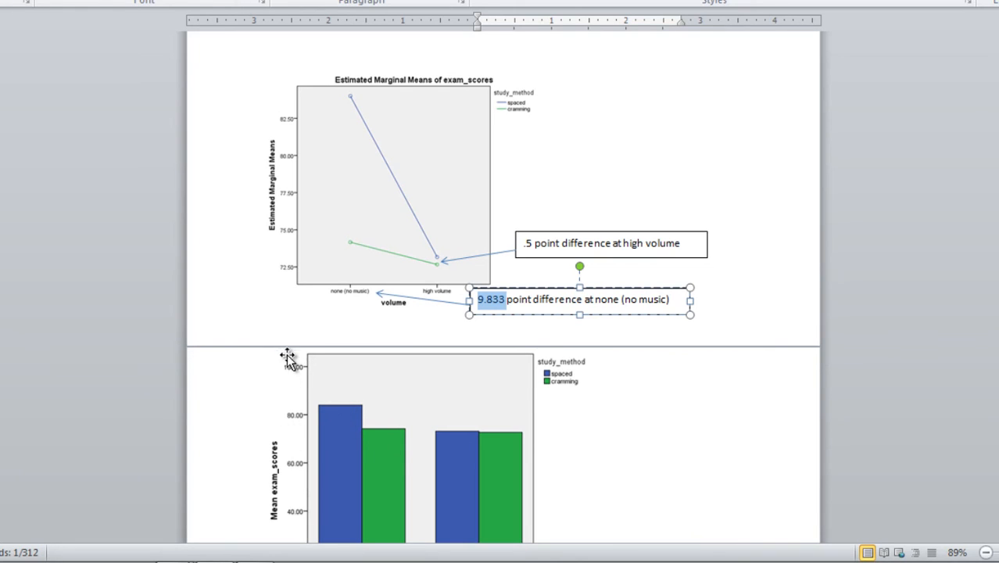